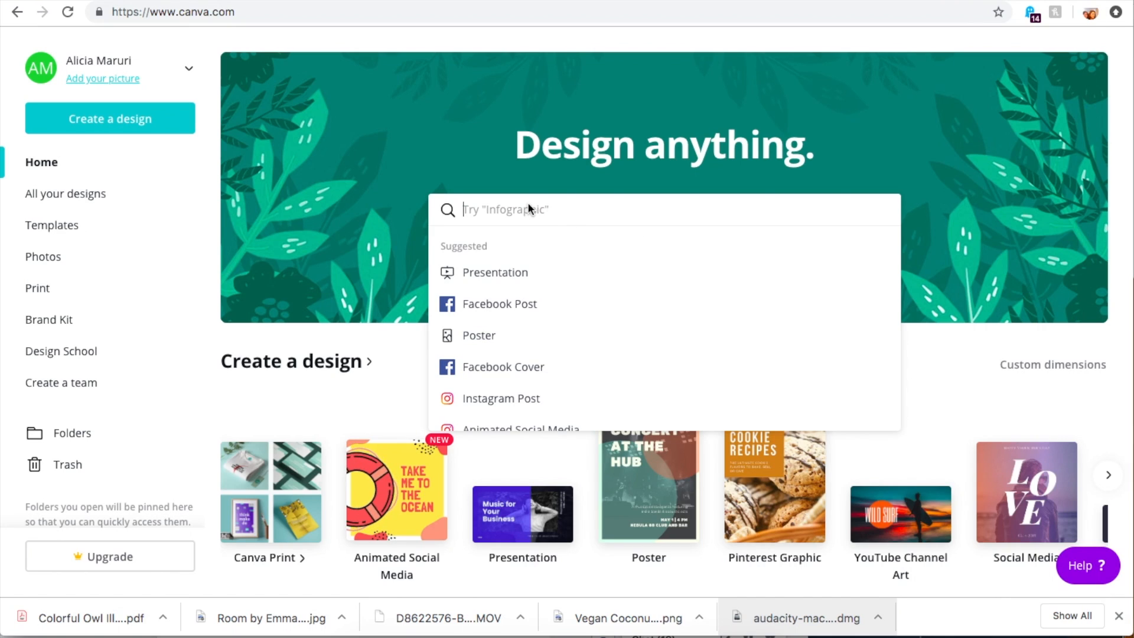
Search 'bookmark' and start a new blank Bookmark 2 × 6 in design.
{"action": "type", "text": "bookmark"}
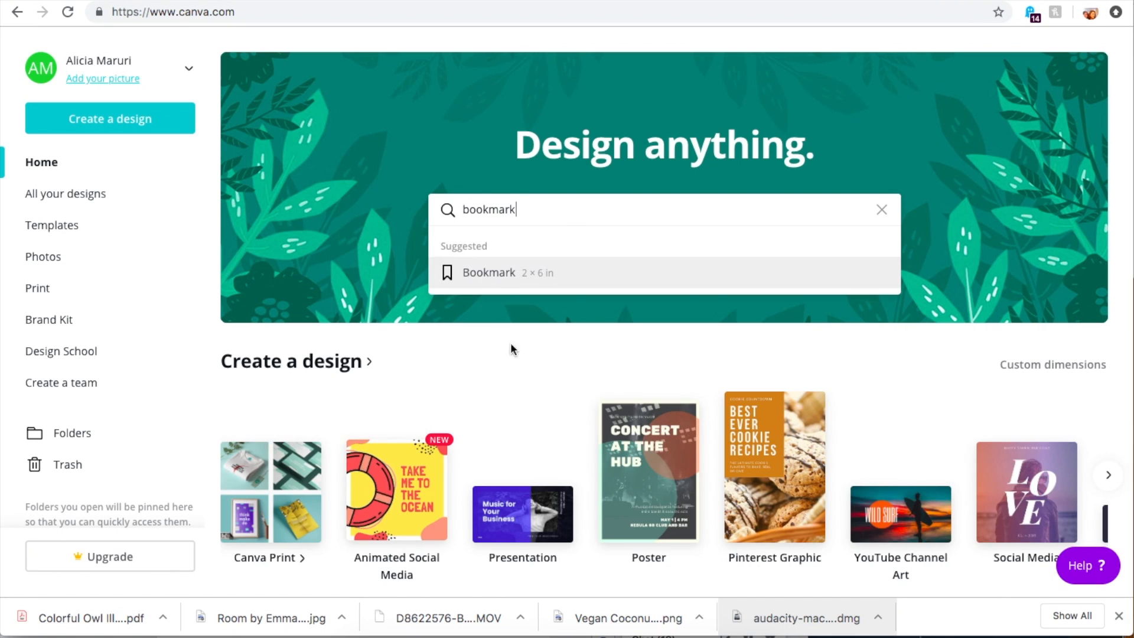
{"action": "left_click", "coordinate": [489, 273]}
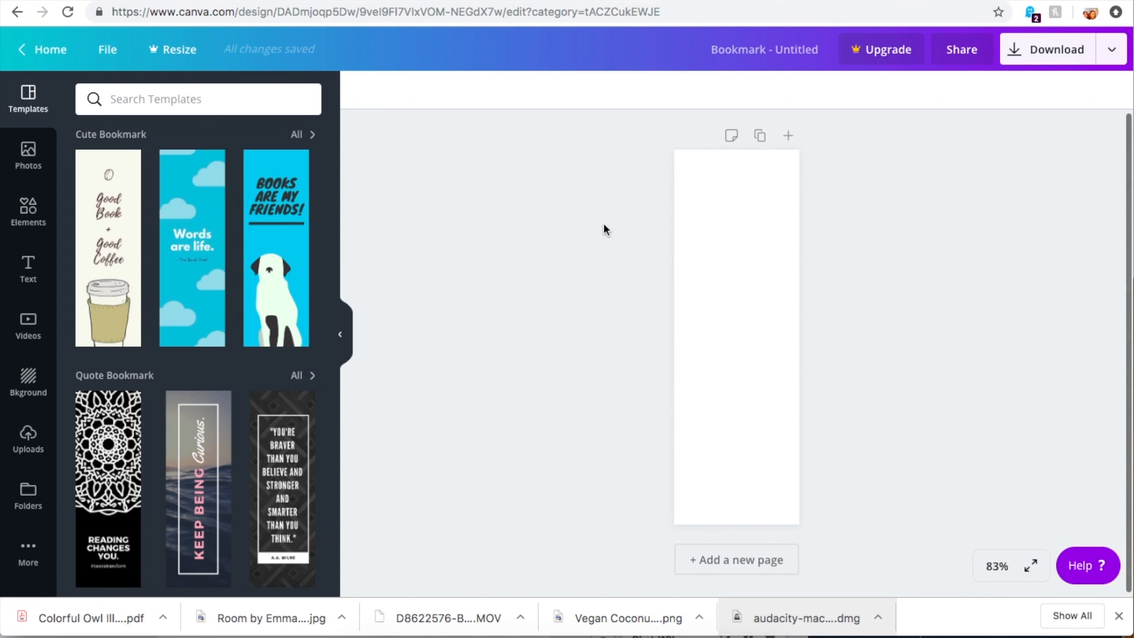
{"action": "mouse_move", "coordinate": [524, 219]}
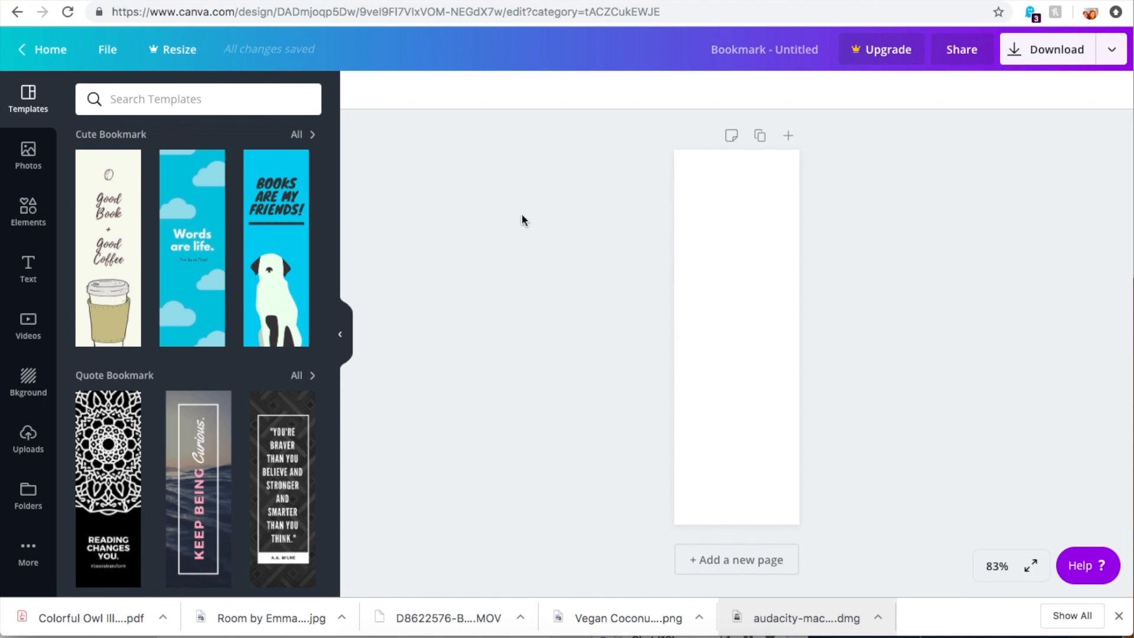
{"action": "mouse_move", "coordinate": [158, 302]}
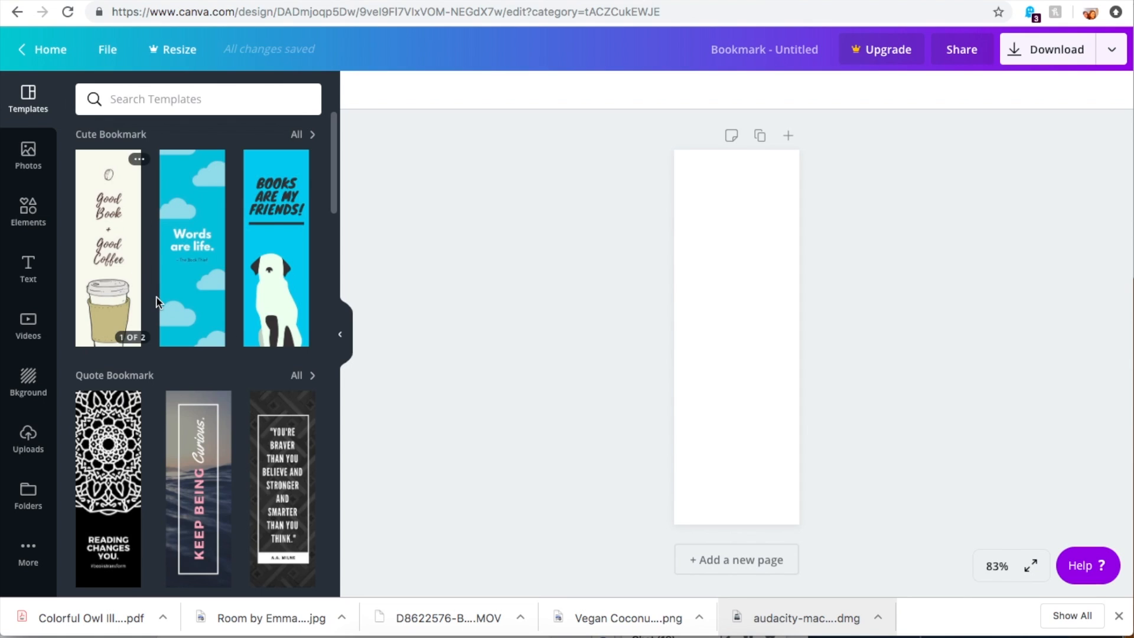
Browse the bookmark templates, then add a second blank page to the design.
{"action": "scroll", "scroll_direction": "down", "scroll_amount": 3}
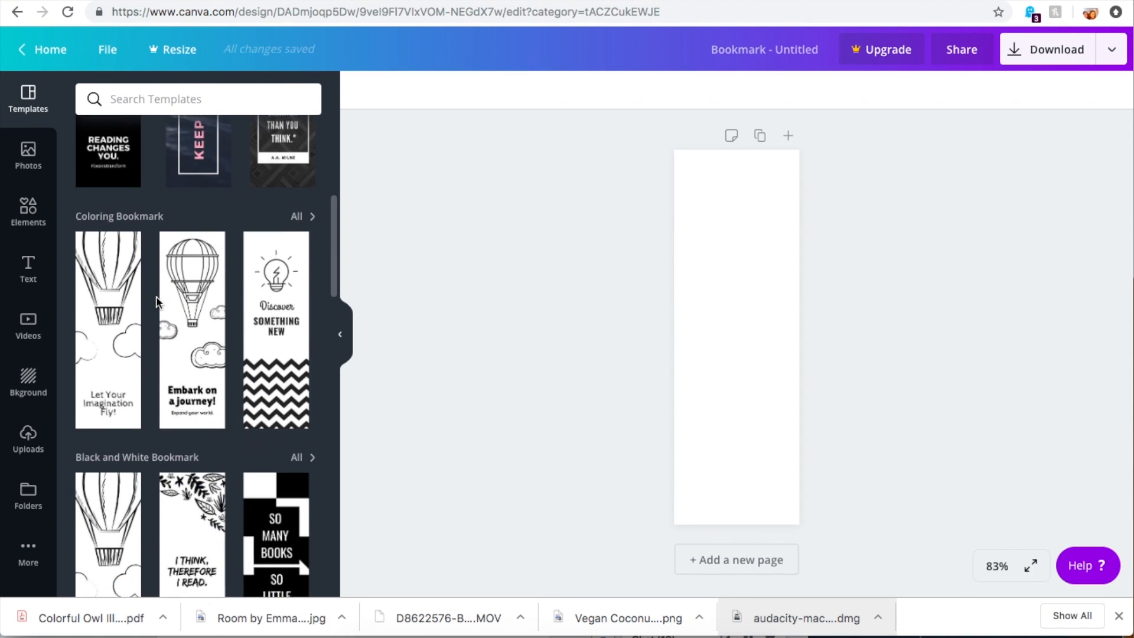
{"action": "scroll", "scroll_direction": "down", "scroll_amount": 3}
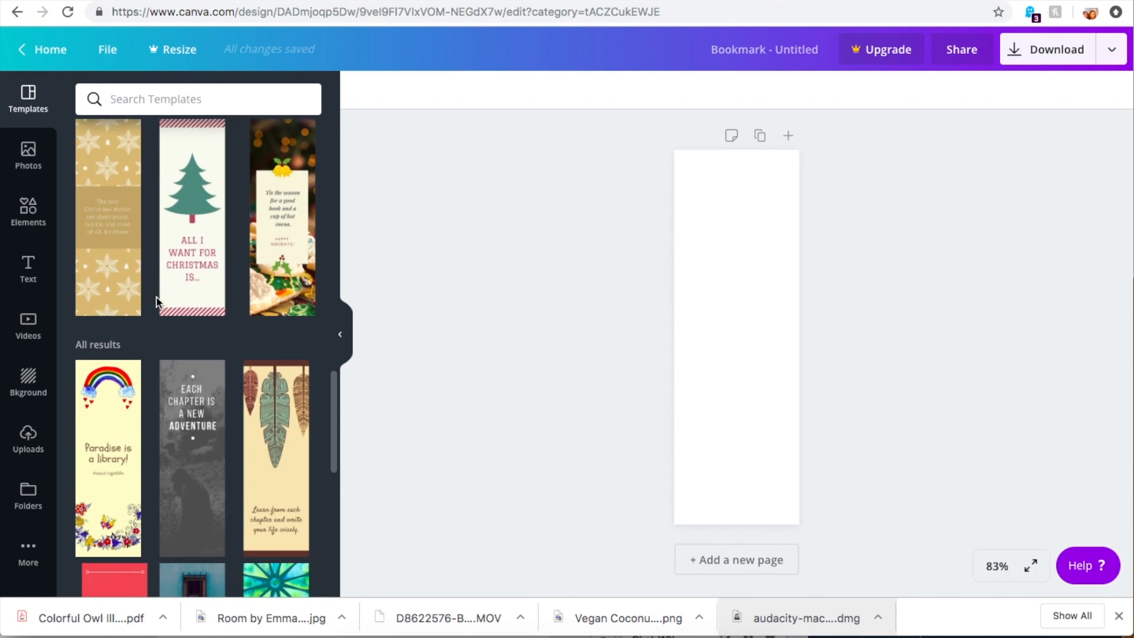
{"action": "scroll", "scroll_direction": "down", "scroll_amount": 3}
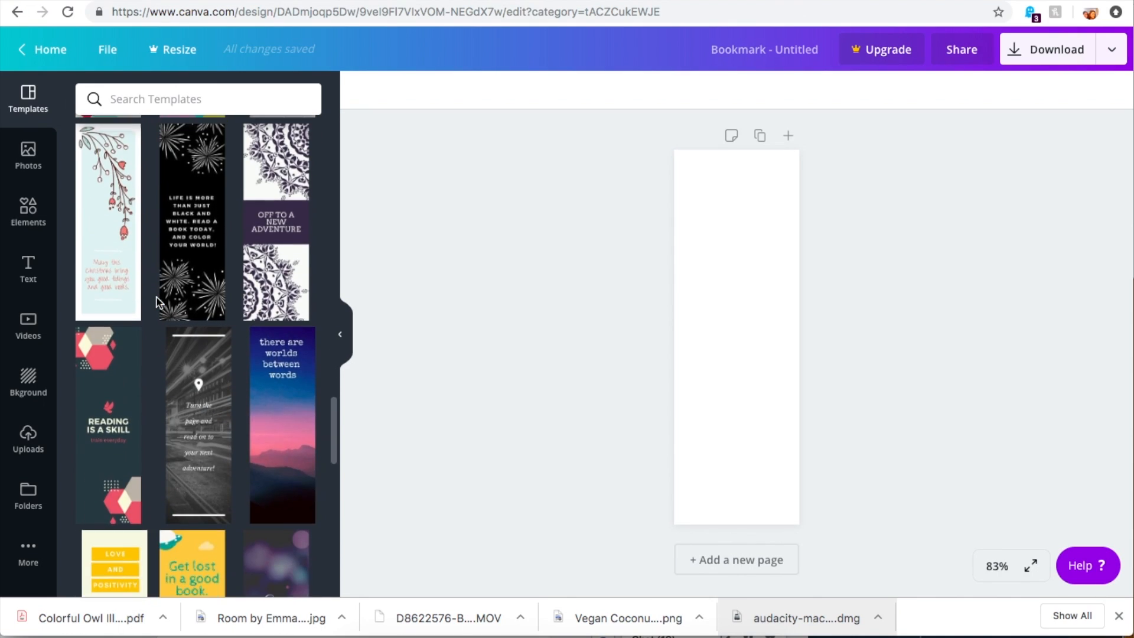
{"action": "scroll", "scroll_direction": "down", "scroll_amount": 3}
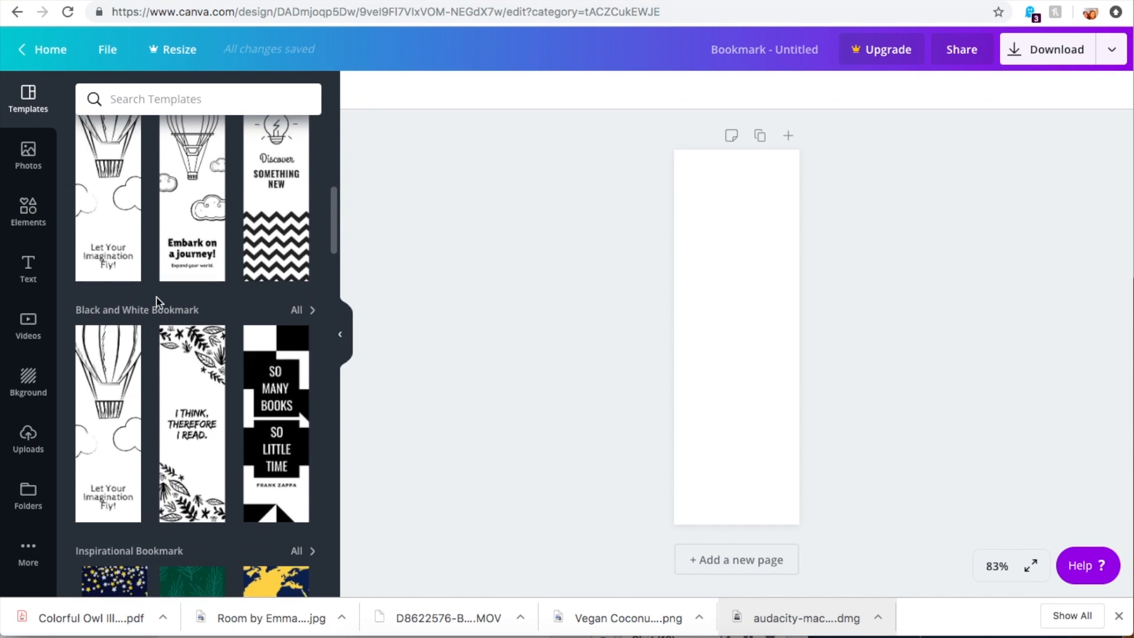
{"action": "left_click", "coordinate": [28, 156]}
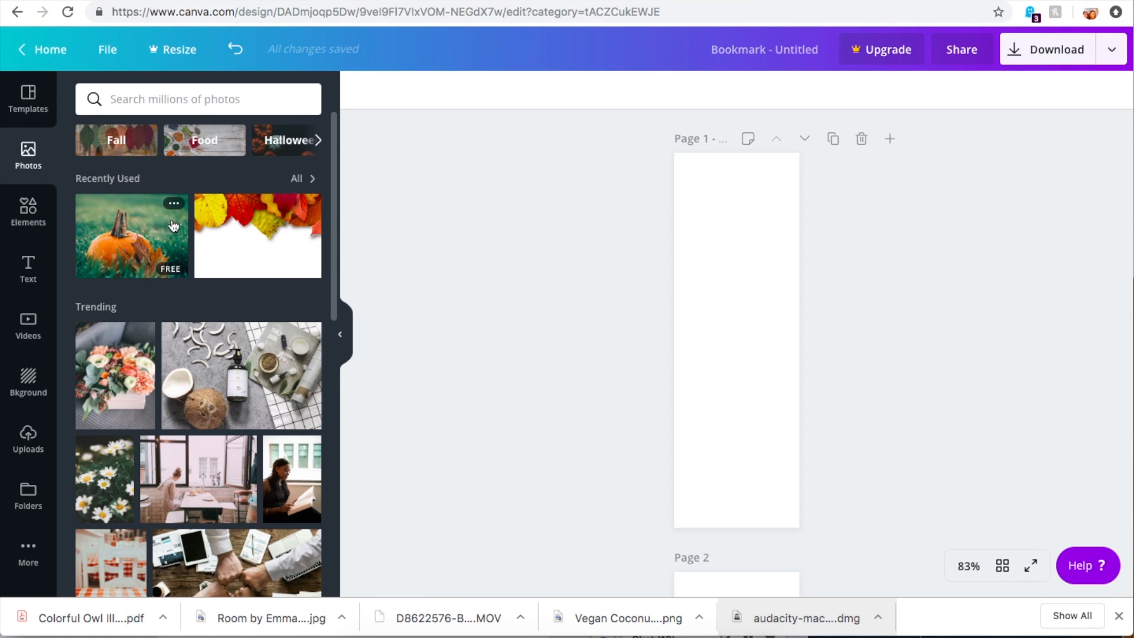
{"action": "mouse_move", "coordinate": [228, 370]}
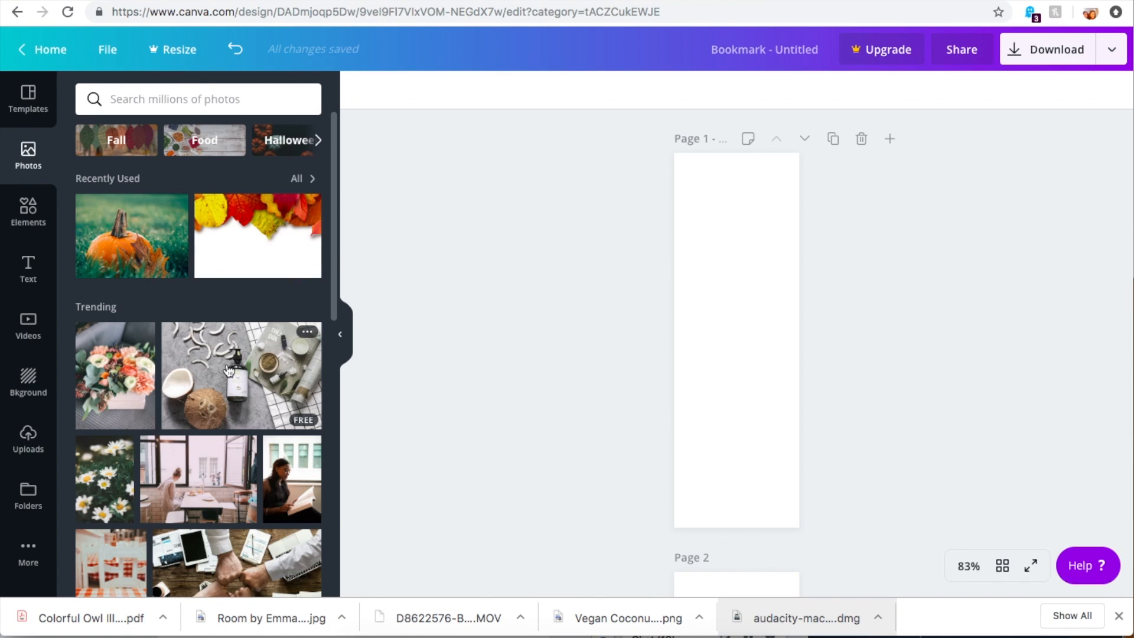
{"action": "scroll", "scroll_direction": "down", "scroll_amount": 3}
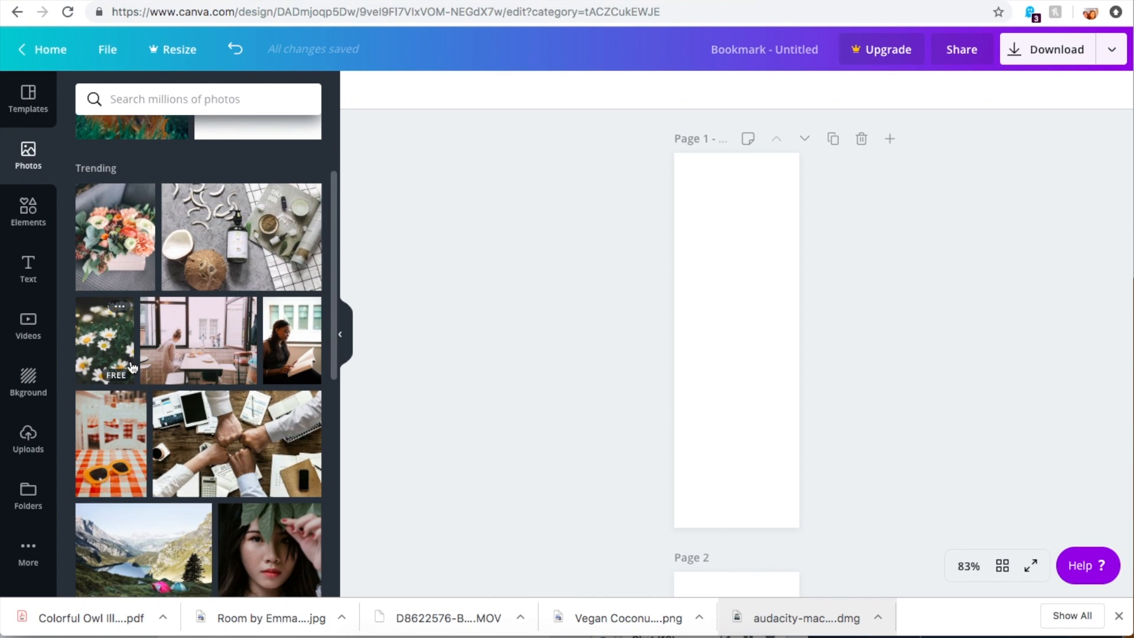
{"action": "scroll", "scroll_direction": "down", "scroll_amount": 3}
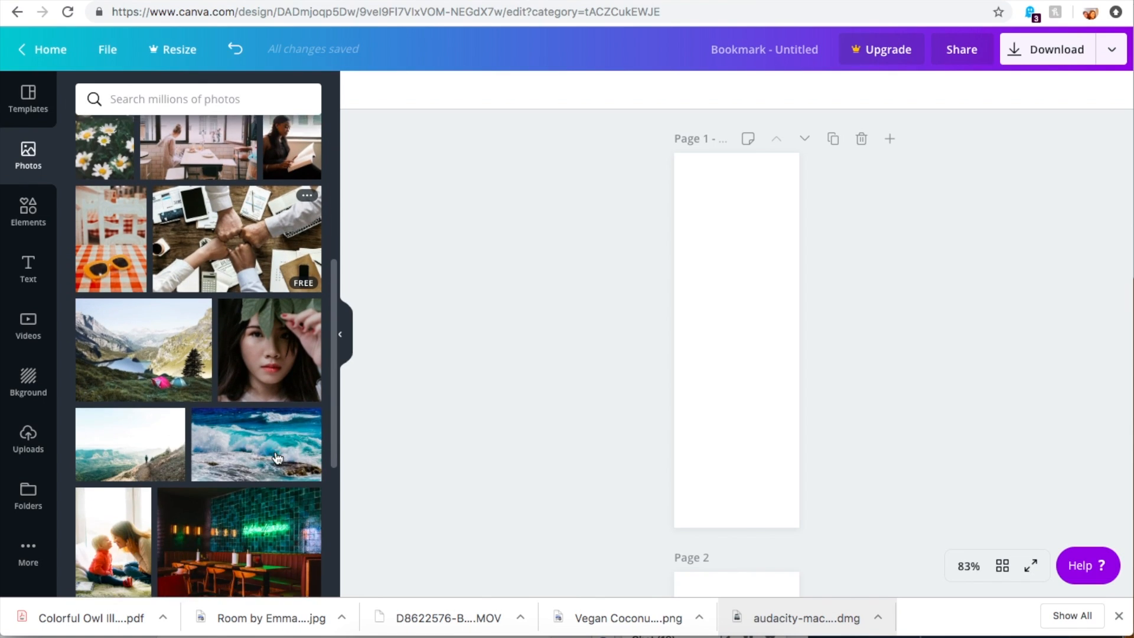
{"action": "scroll", "scroll_direction": "down", "scroll_amount": 3}
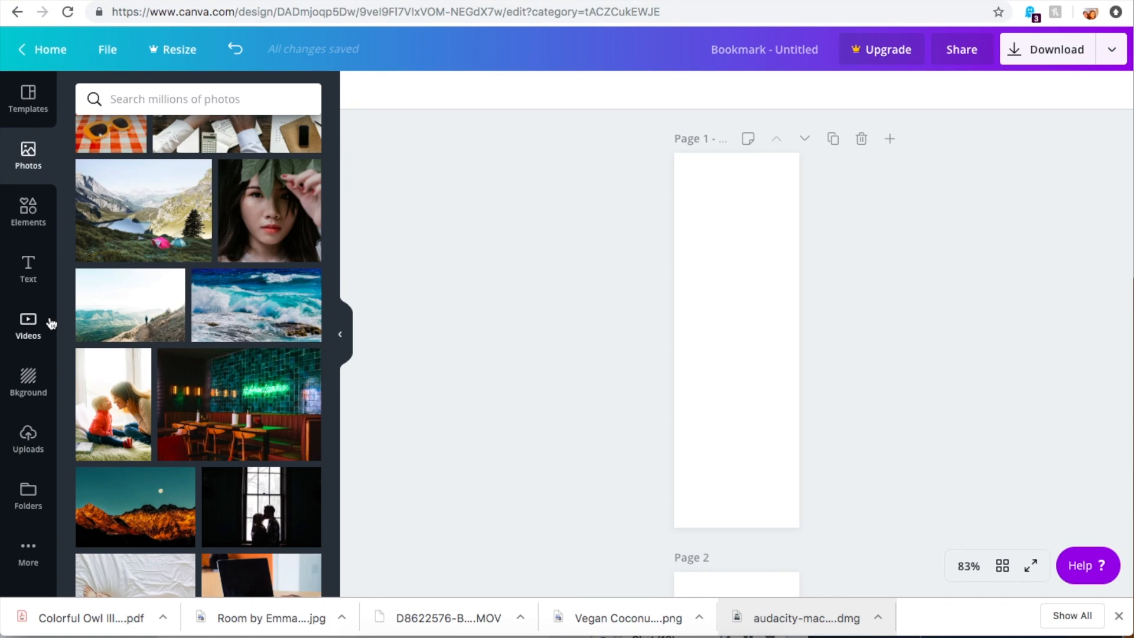
Drag the uploaded hooded baby photo onto page 1 of the bookmark.
{"action": "left_click", "coordinate": [28, 438]}
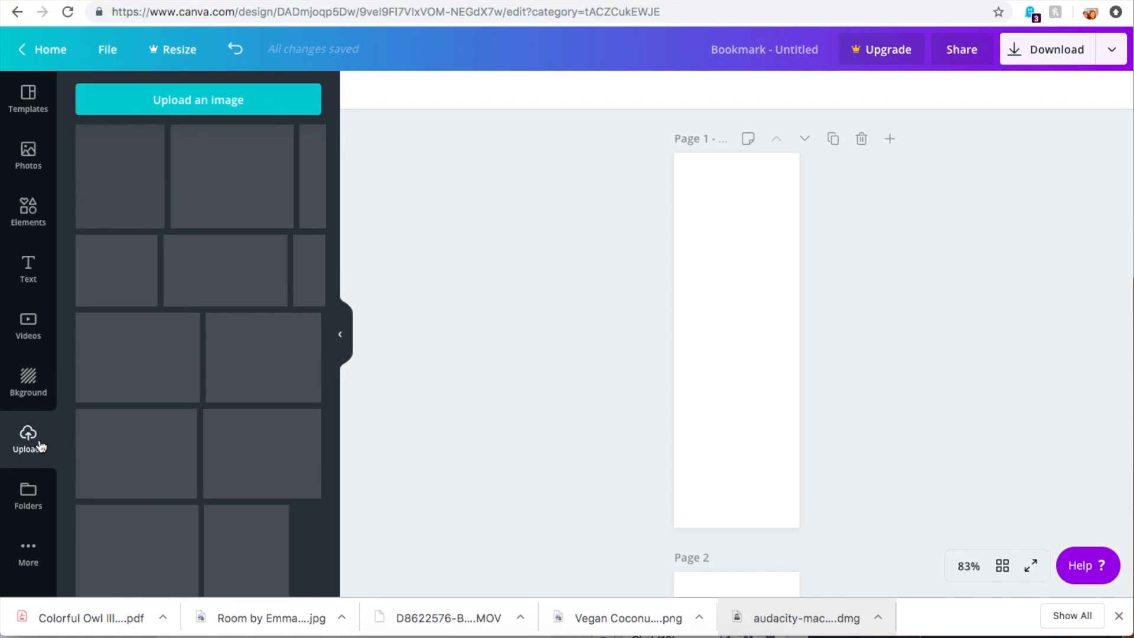
{"action": "left_click", "coordinate": [28, 438]}
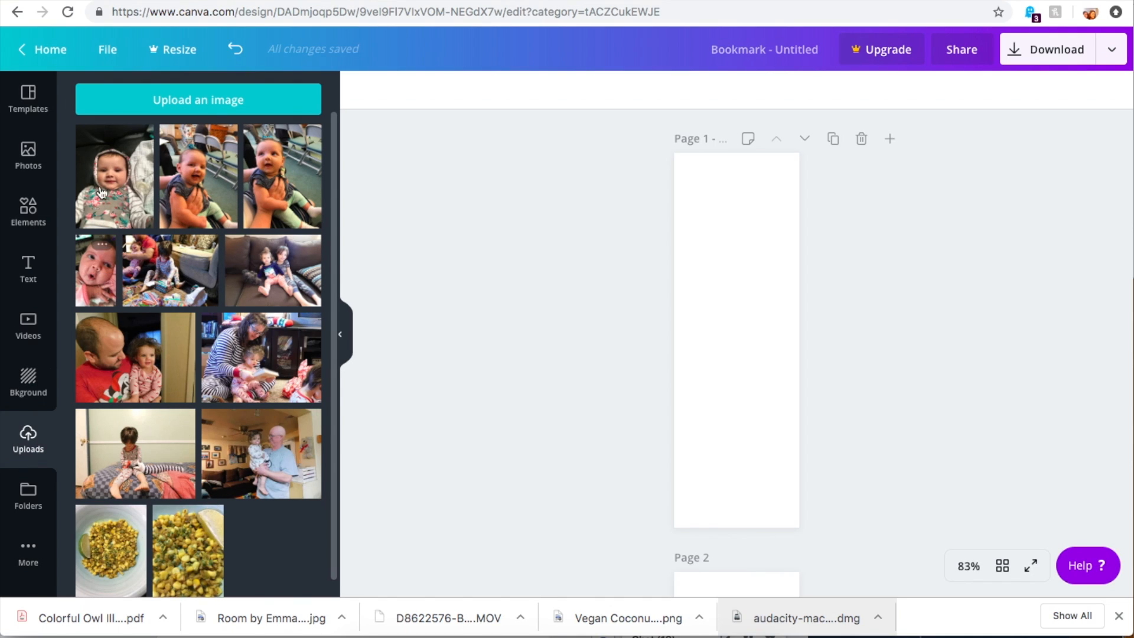
{"action": "mouse_move", "coordinate": [131, 212]}
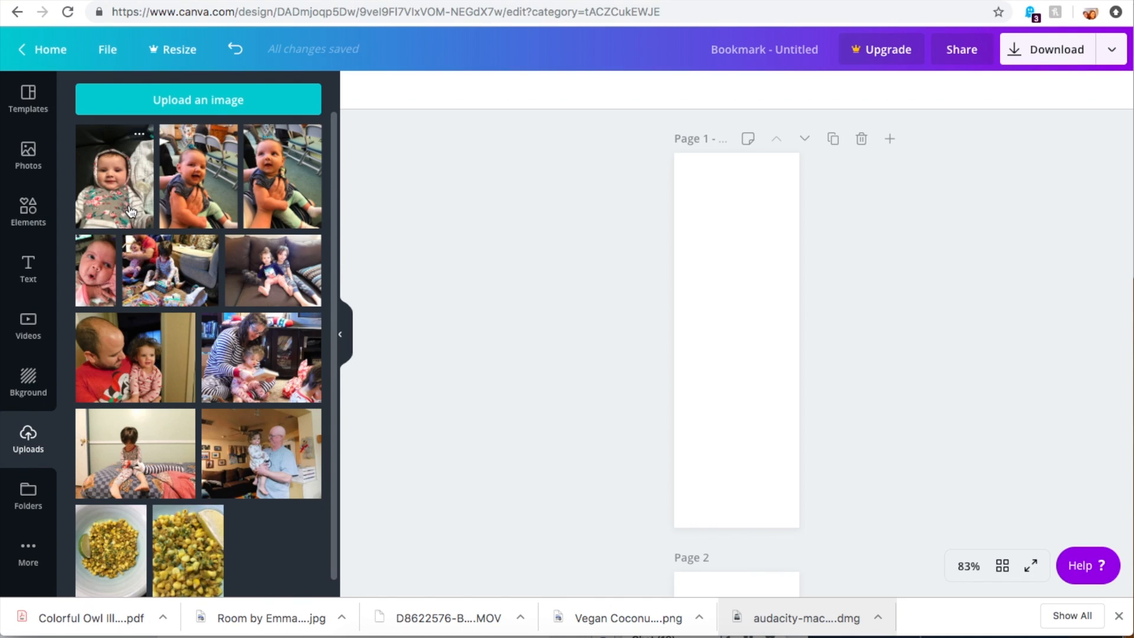
{"action": "left_click_drag", "start_coordinate": [113, 176], "coordinate": [397, 222]}
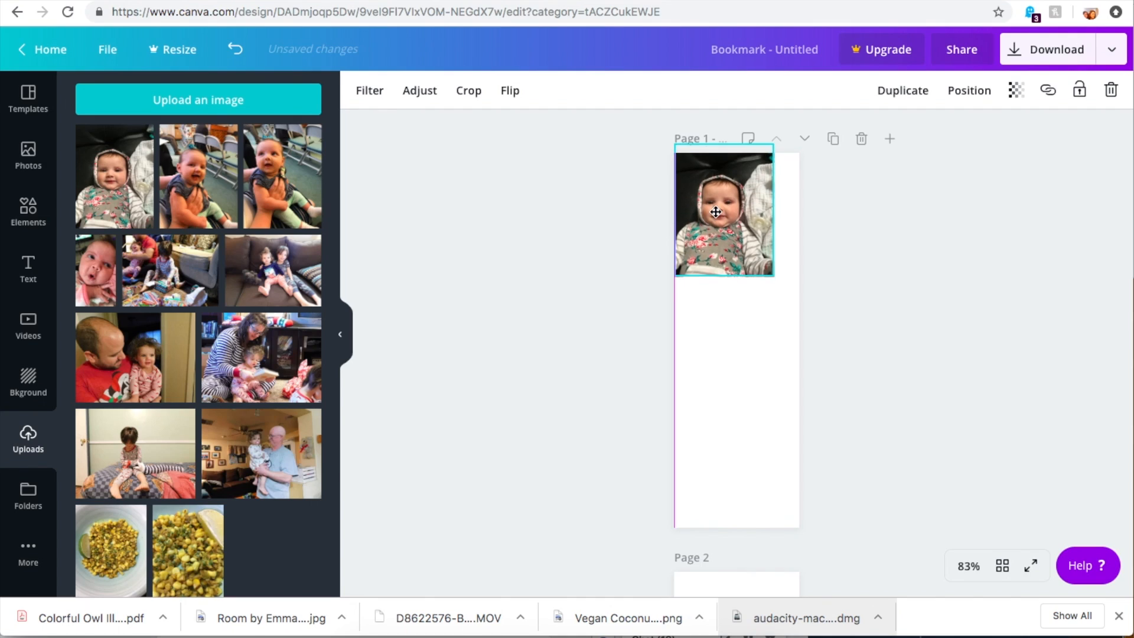
Move the photo to page 1's top-left corner and enlarge it to full page width.
{"action": "left_click", "coordinate": [724, 213]}
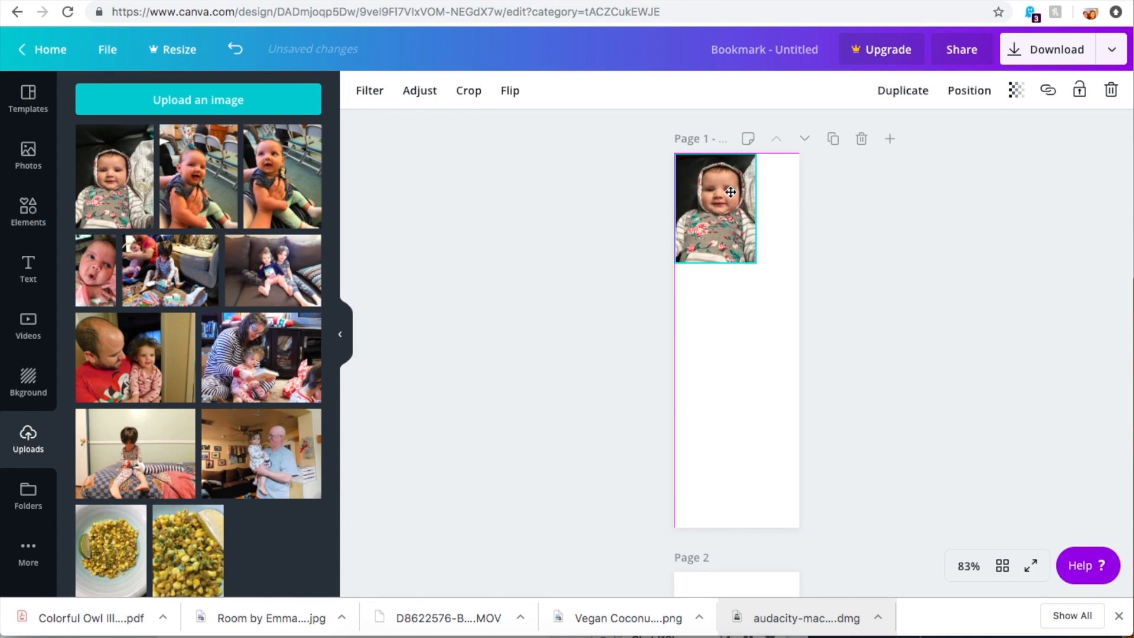
{"action": "left_click_drag", "start_coordinate": [758, 262], "coordinate": [793, 308]}
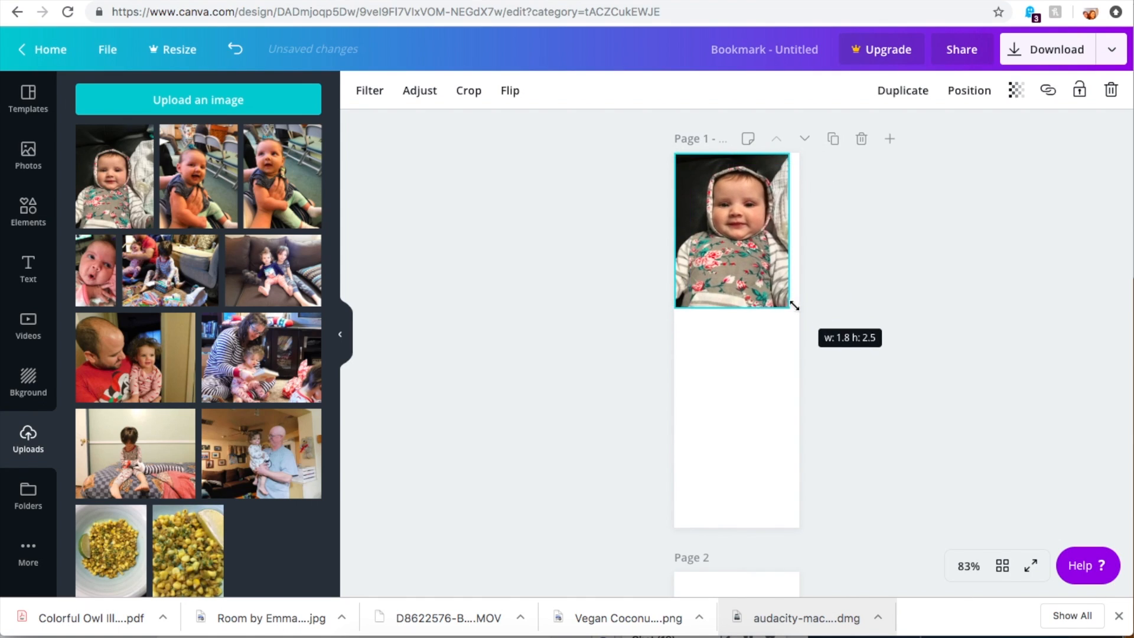
{"action": "left_click_drag", "start_coordinate": [794, 308], "coordinate": [799, 322]}
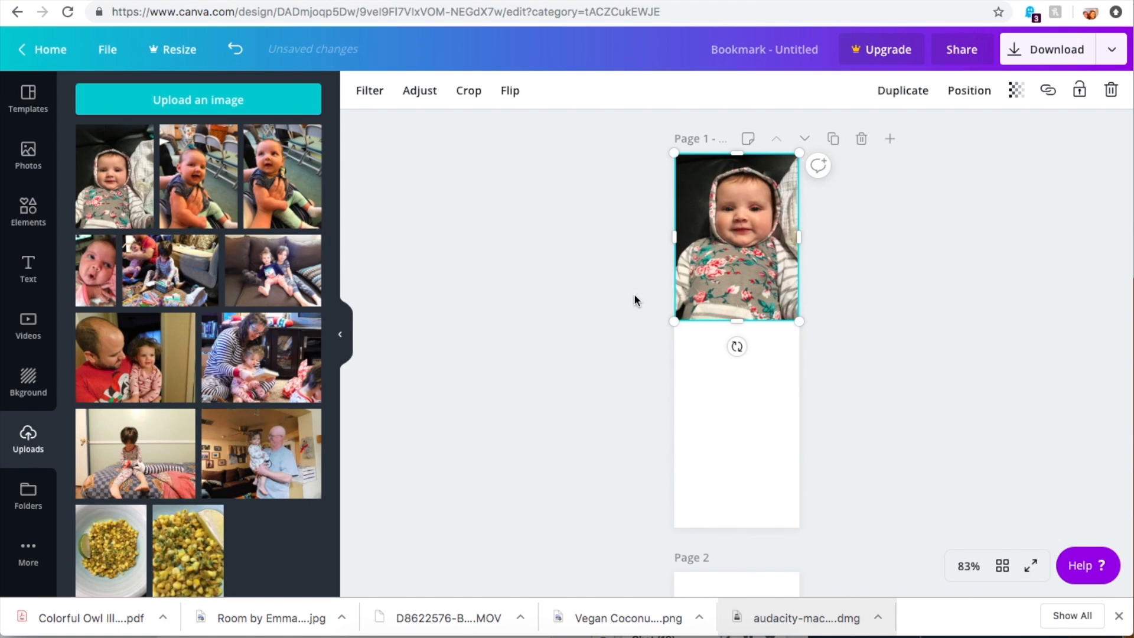
{"action": "left_click", "coordinate": [605, 270]}
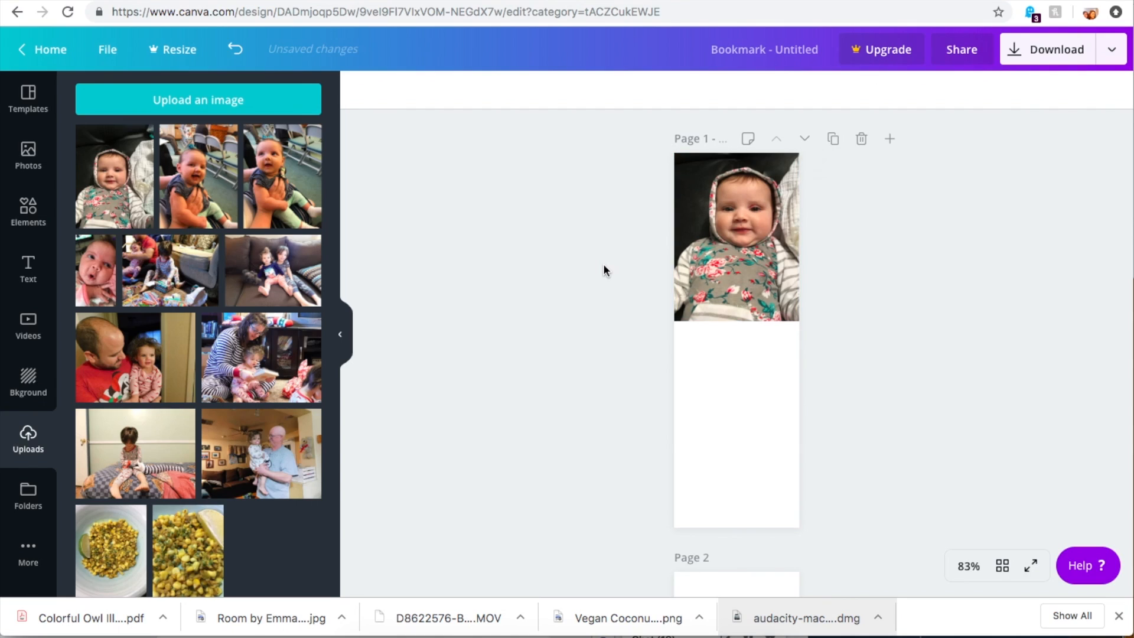
Try the Epic filter at about 27 intensity, settle on Solar, and move to the Adjust controls.
{"action": "left_click", "coordinate": [736, 238]}
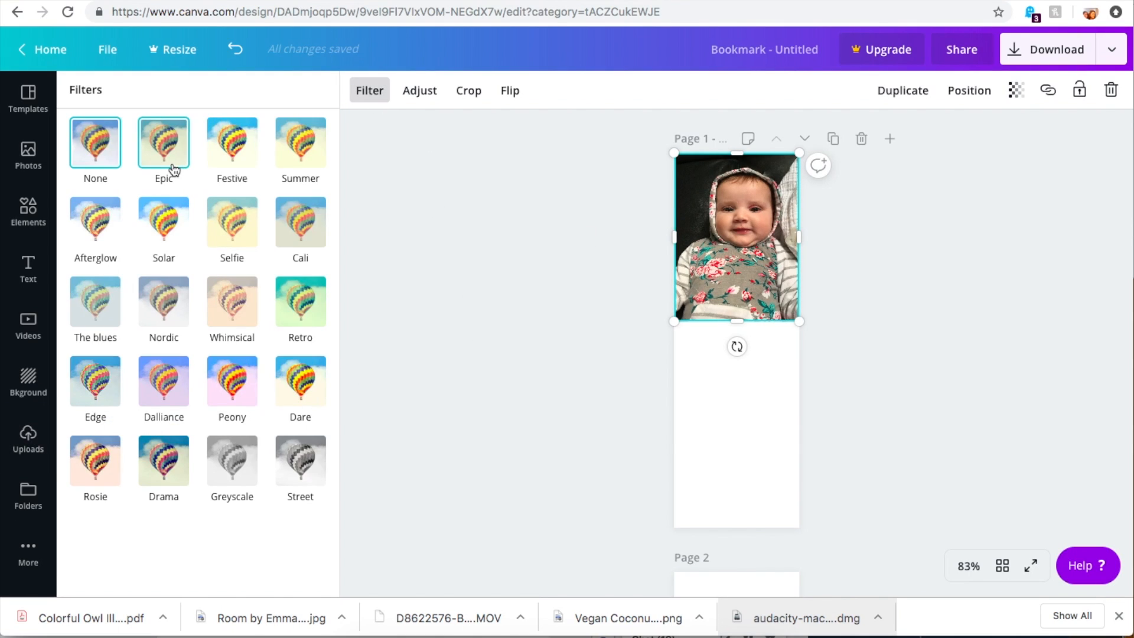
{"action": "left_click", "coordinate": [232, 142]}
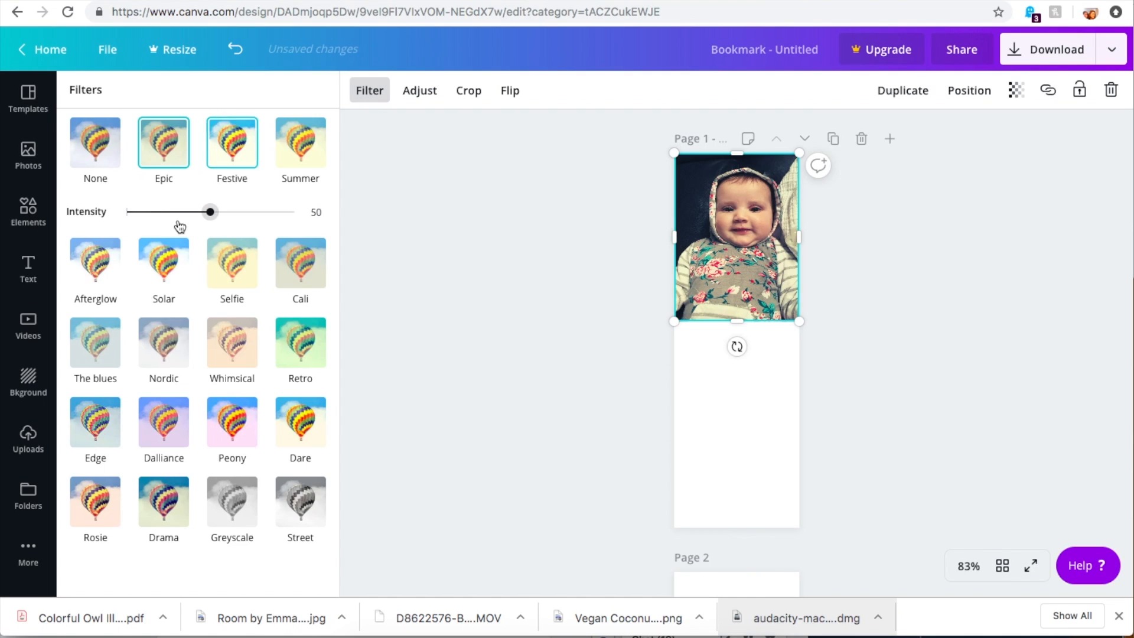
{"action": "left_click_drag", "start_coordinate": [210, 212], "coordinate": [171, 212]}
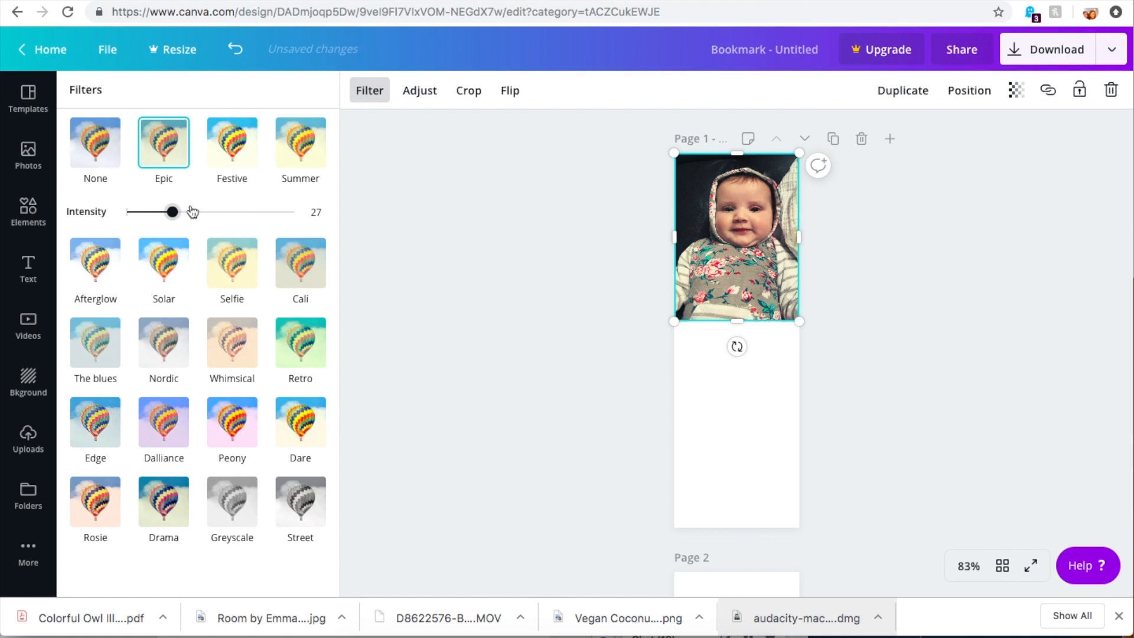
{"action": "left_click", "coordinate": [299, 142]}
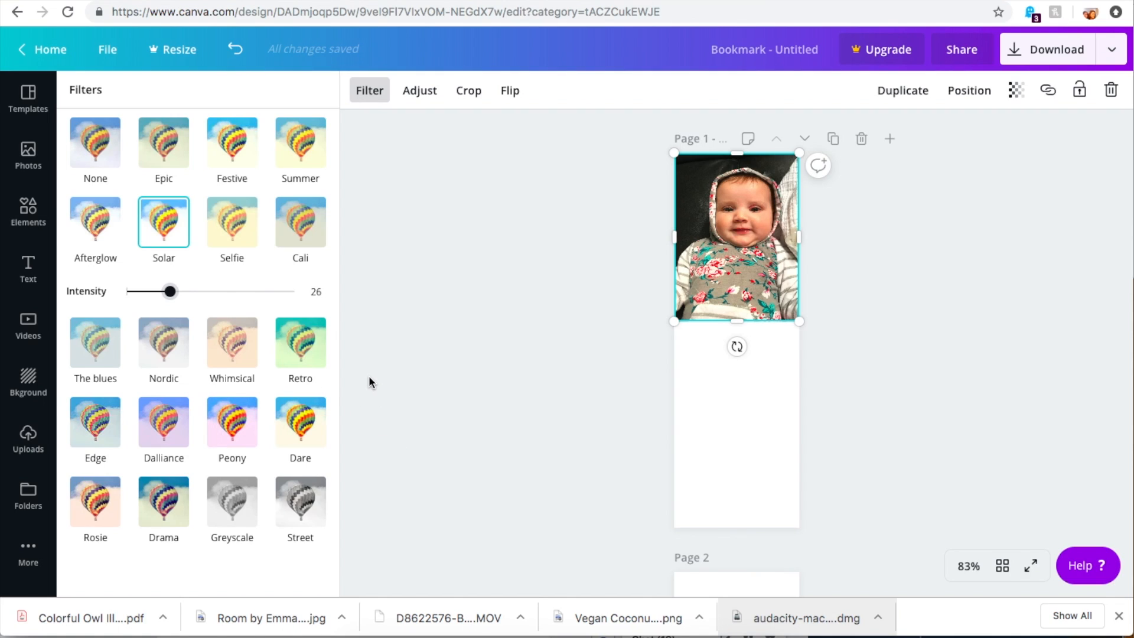
{"action": "left_click", "coordinate": [419, 91]}
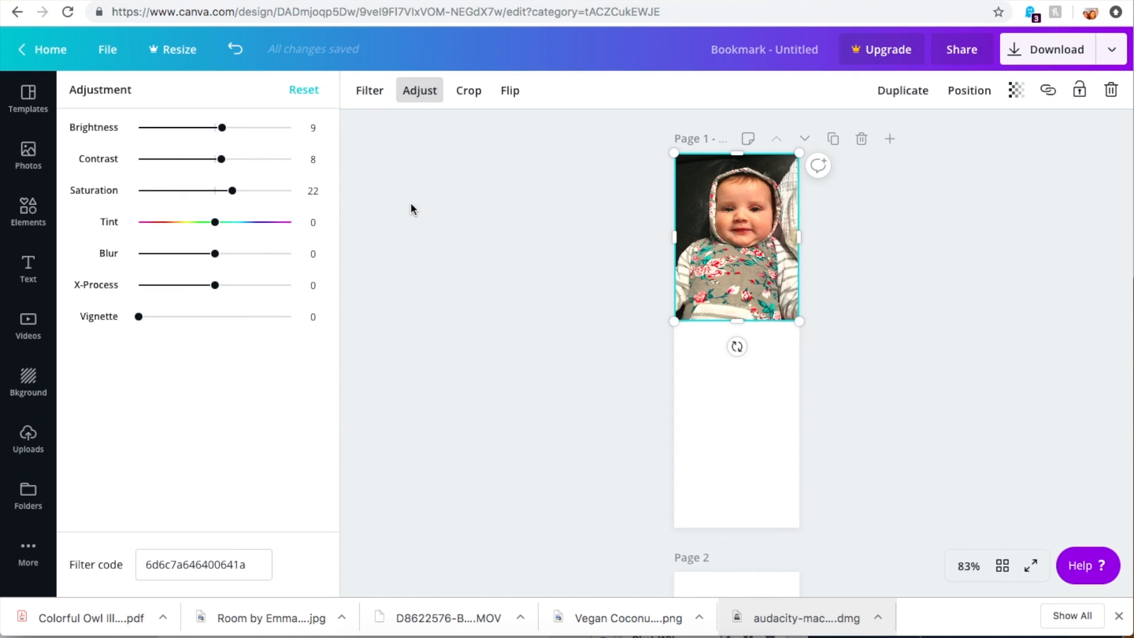
{"action": "mouse_move", "coordinate": [27, 434]}
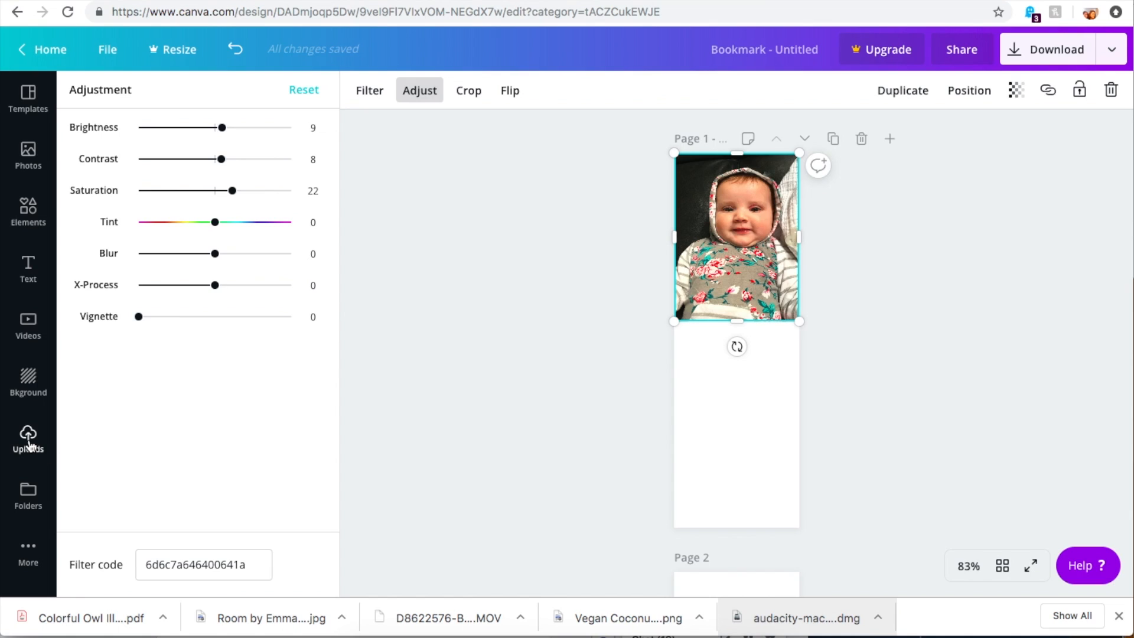
Add a second uploaded baby photo below the first on page 1, then browse backgrounds.
{"action": "left_click", "coordinate": [28, 438]}
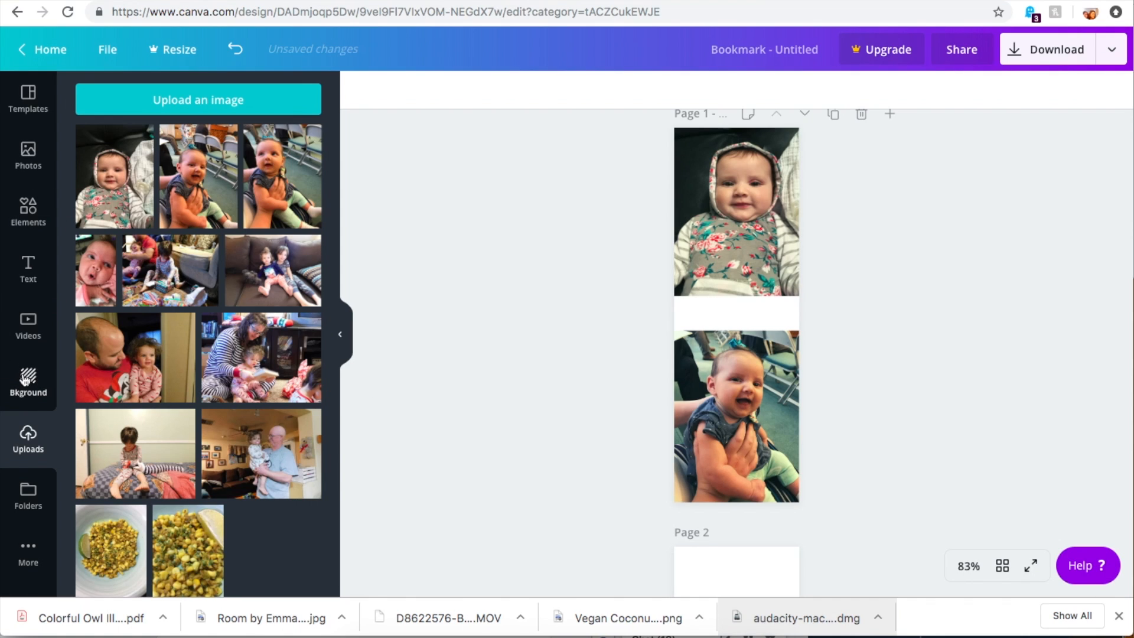
{"action": "left_click", "coordinate": [28, 383]}
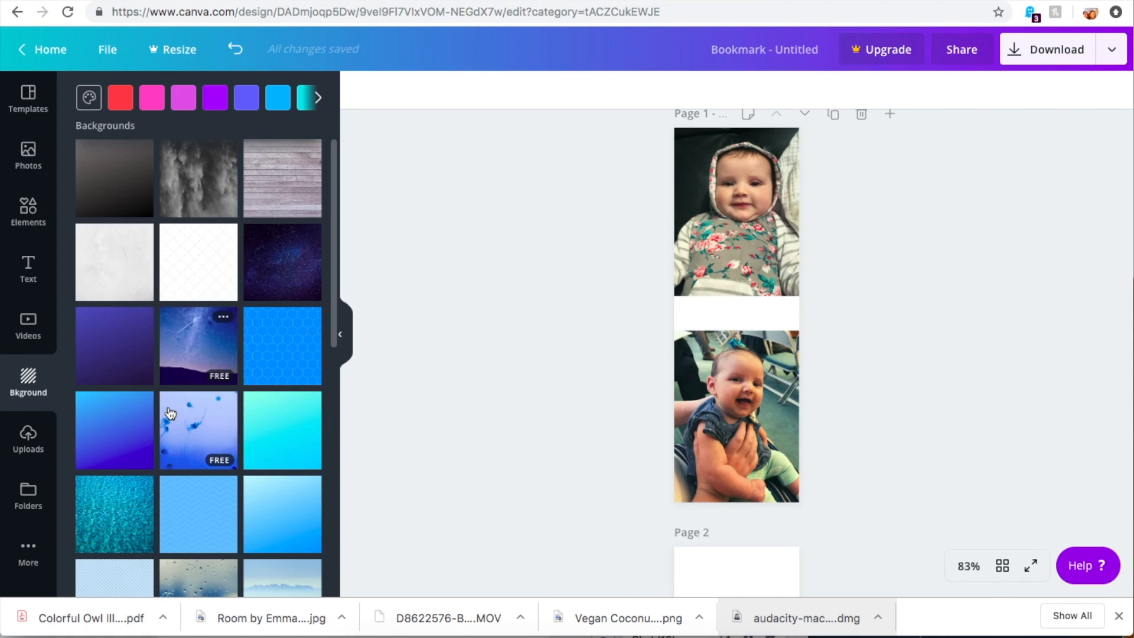
Try red, pink and purple backgrounds on page 1 and settle on yellow.
{"action": "scroll", "scroll_direction": "down", "scroll_amount": 3}
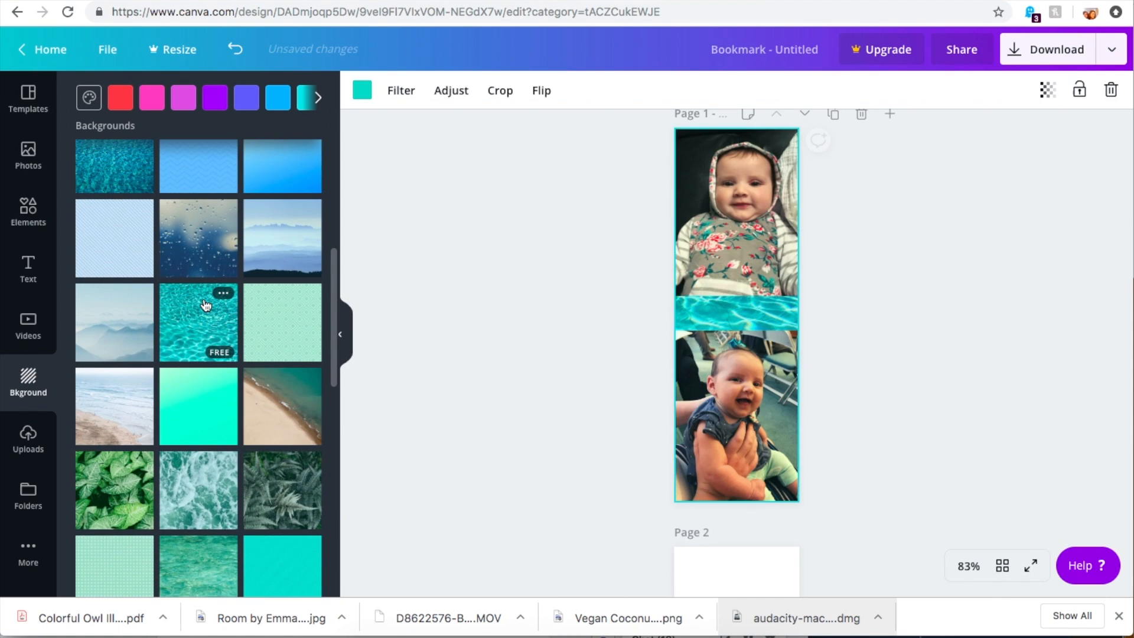
{"action": "scroll", "scroll_direction": "down", "scroll_amount": 3}
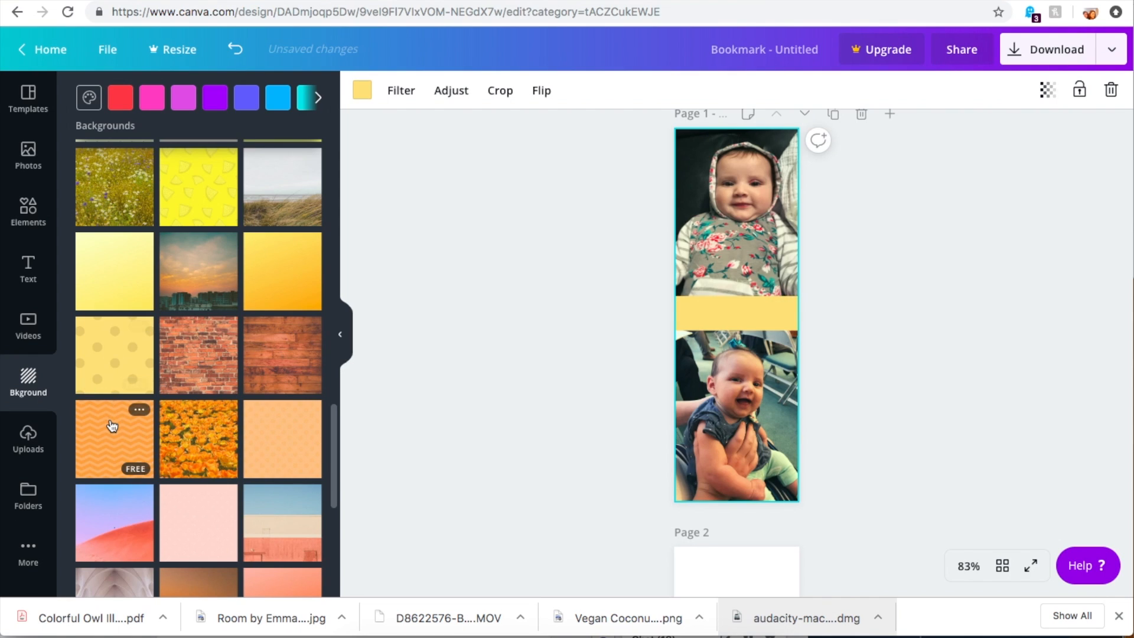
{"action": "scroll", "scroll_direction": "down", "scroll_amount": 3}
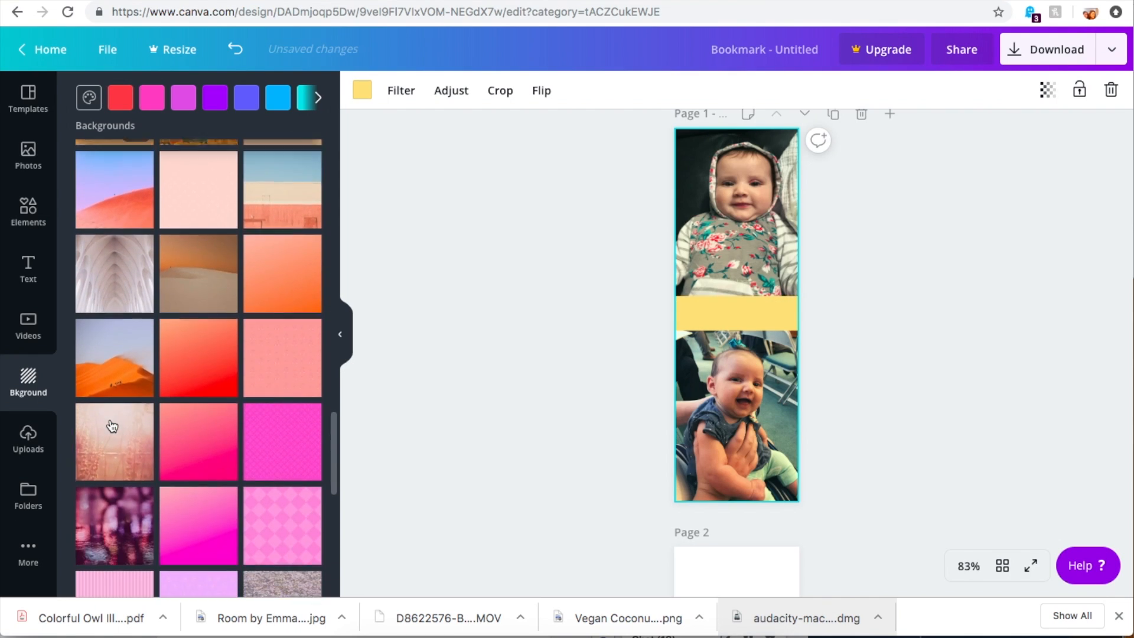
{"action": "left_click", "coordinate": [119, 97]}
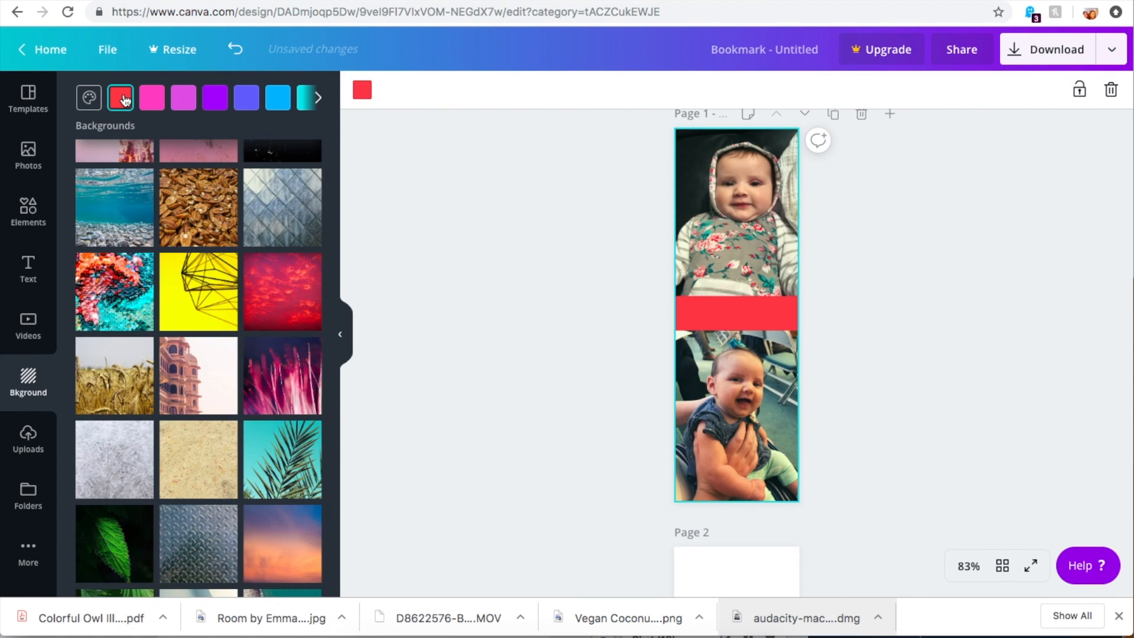
{"action": "left_click", "coordinate": [151, 97]}
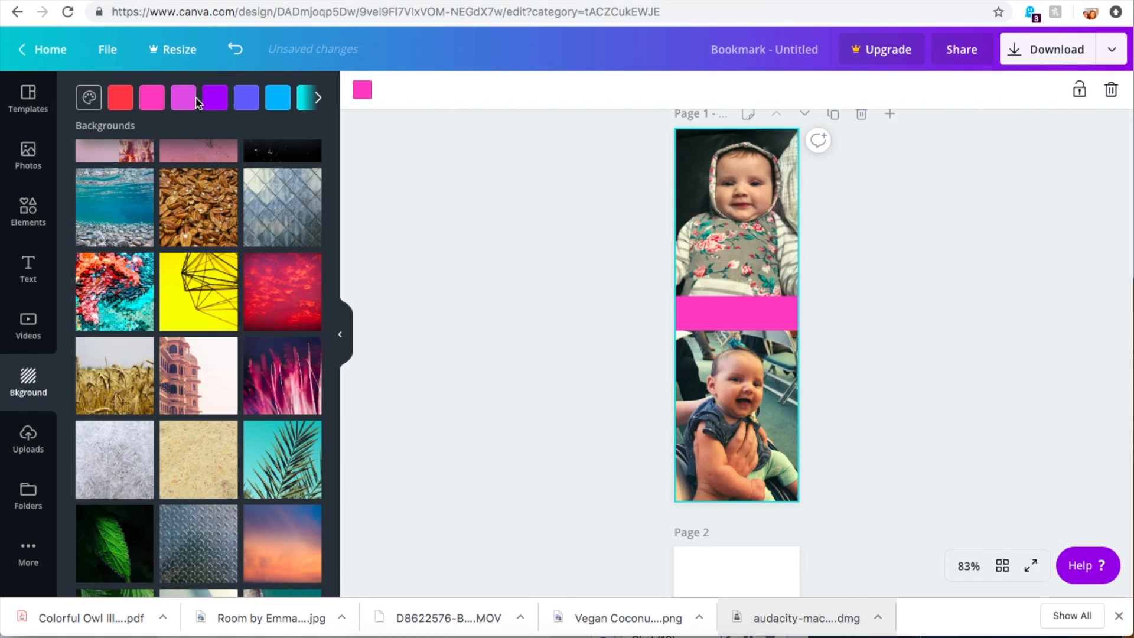
{"action": "left_click", "coordinate": [214, 97]}
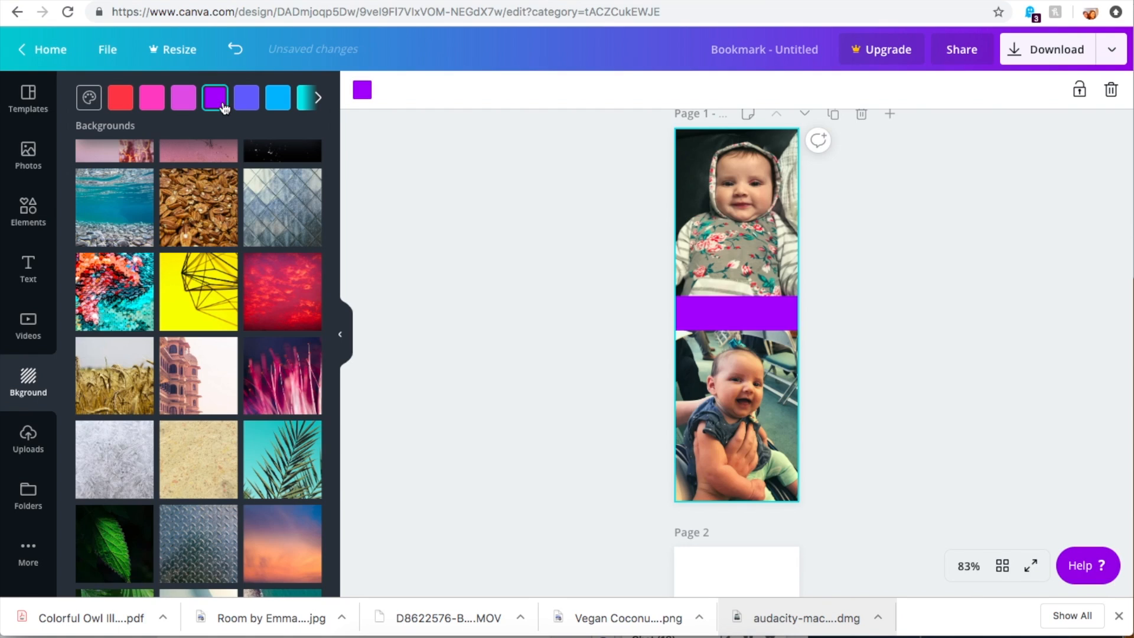
{"action": "left_click", "coordinate": [315, 98]}
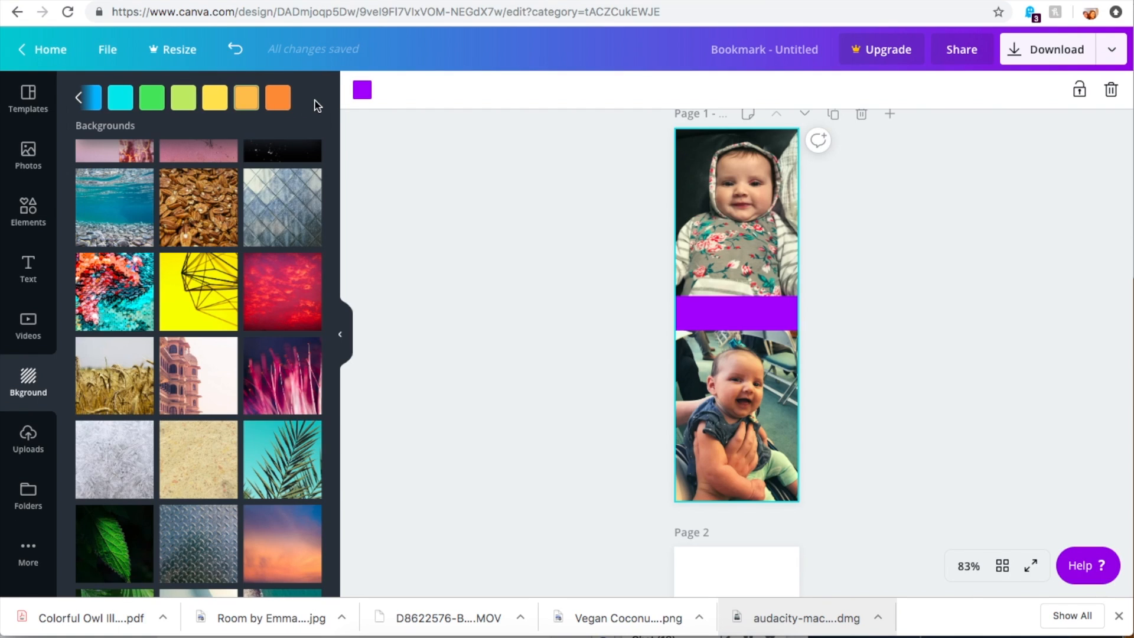
{"action": "left_click", "coordinate": [213, 97]}
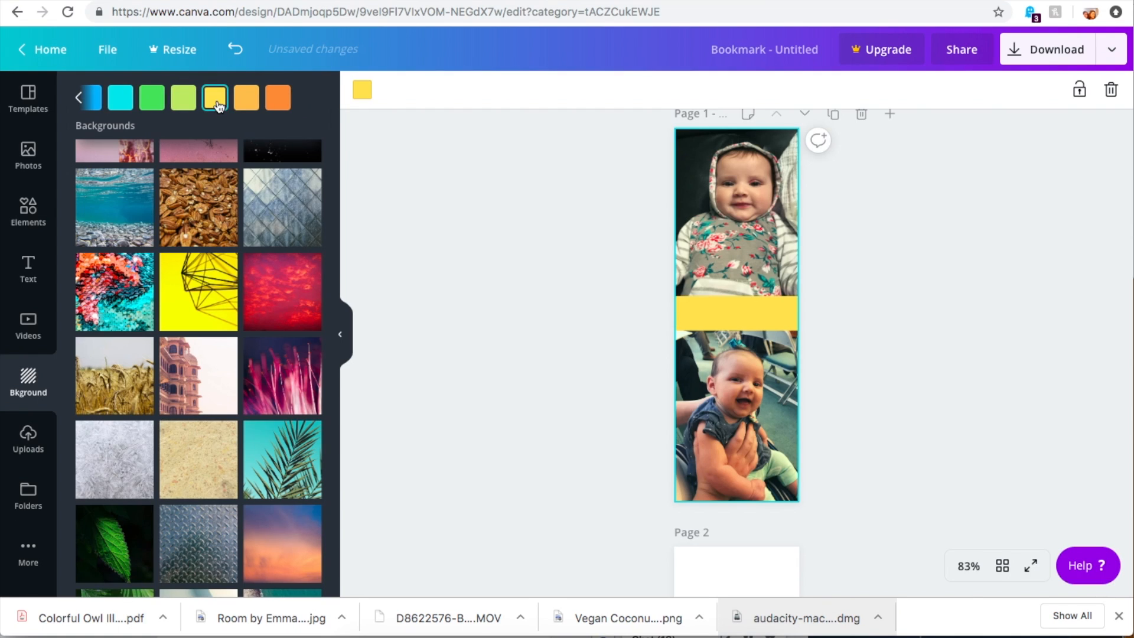
Give page 2 an orange background, then change it to a lighter orange.
{"action": "scroll", "scroll_direction": "down", "scroll_amount": 3}
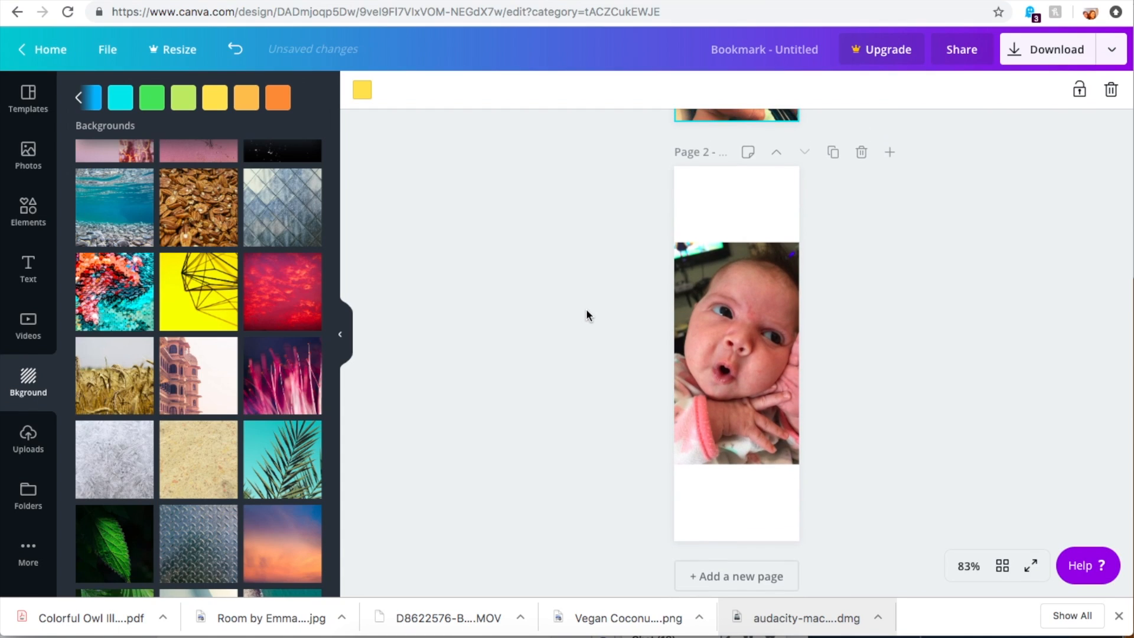
{"action": "left_click", "coordinate": [277, 97]}
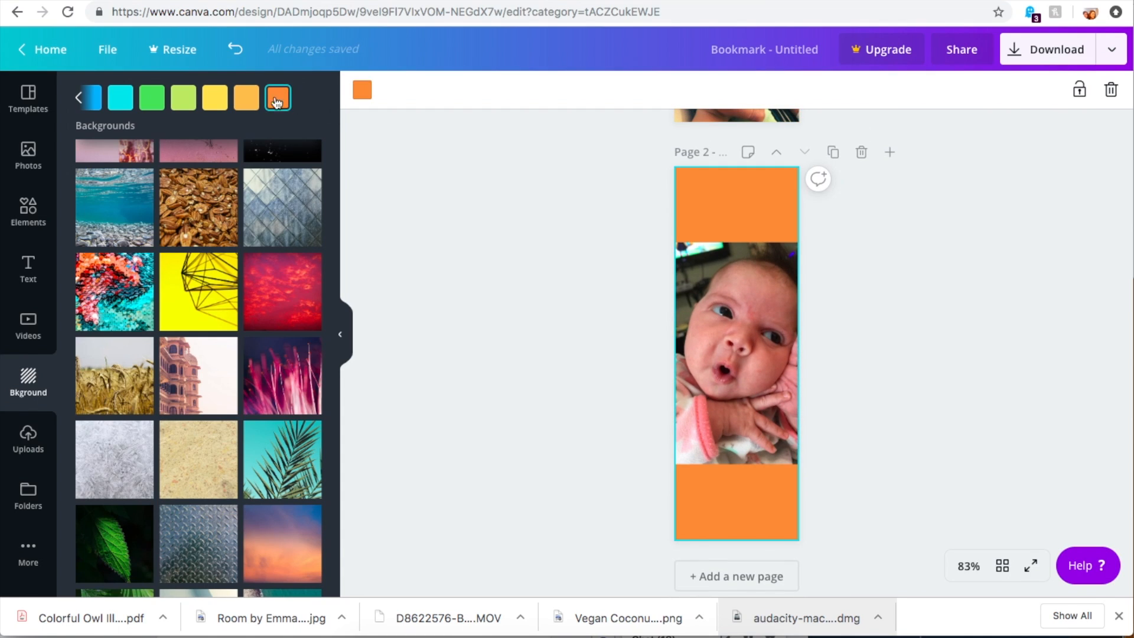
{"action": "left_click", "coordinate": [245, 97]}
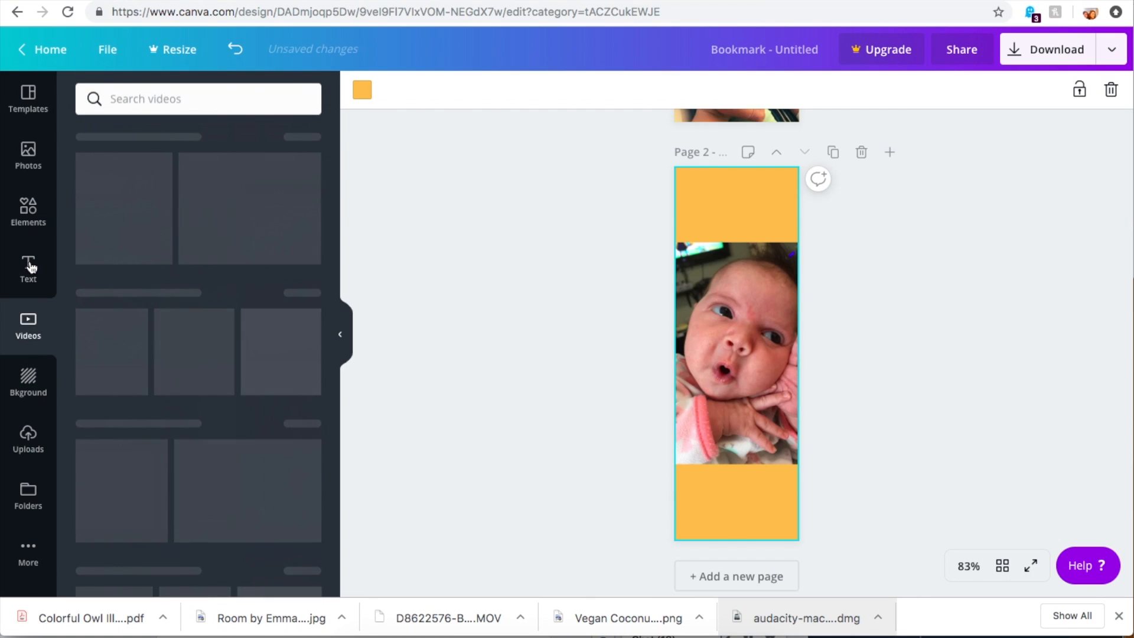
Scroll through the Text style presets, then switch to the Elements library.
{"action": "left_click", "coordinate": [27, 269]}
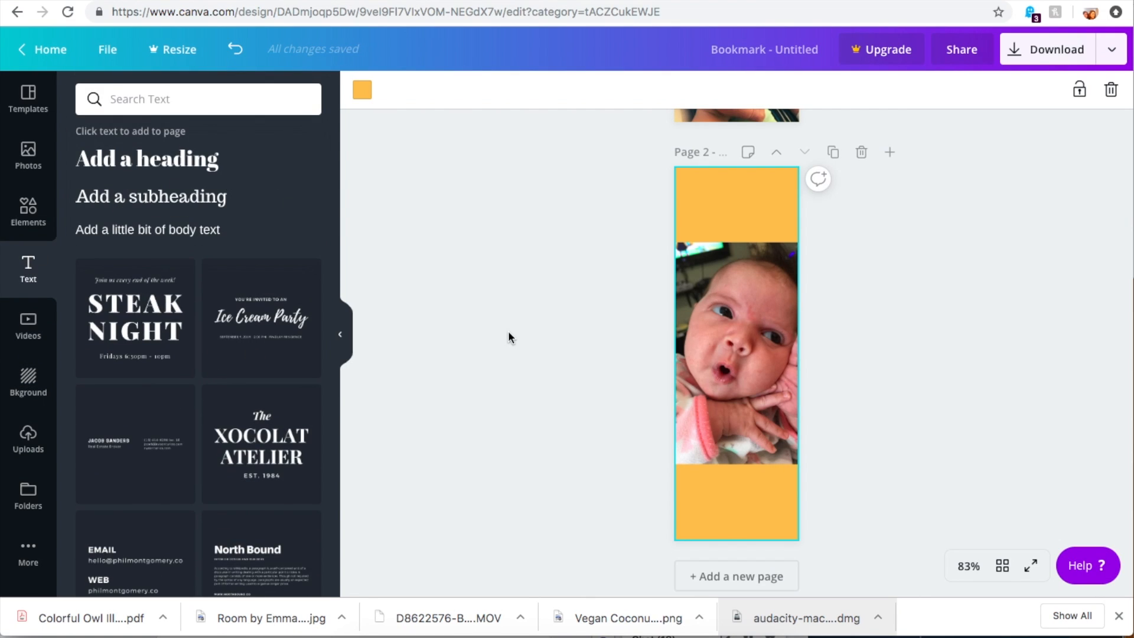
{"action": "mouse_move", "coordinate": [383, 434]}
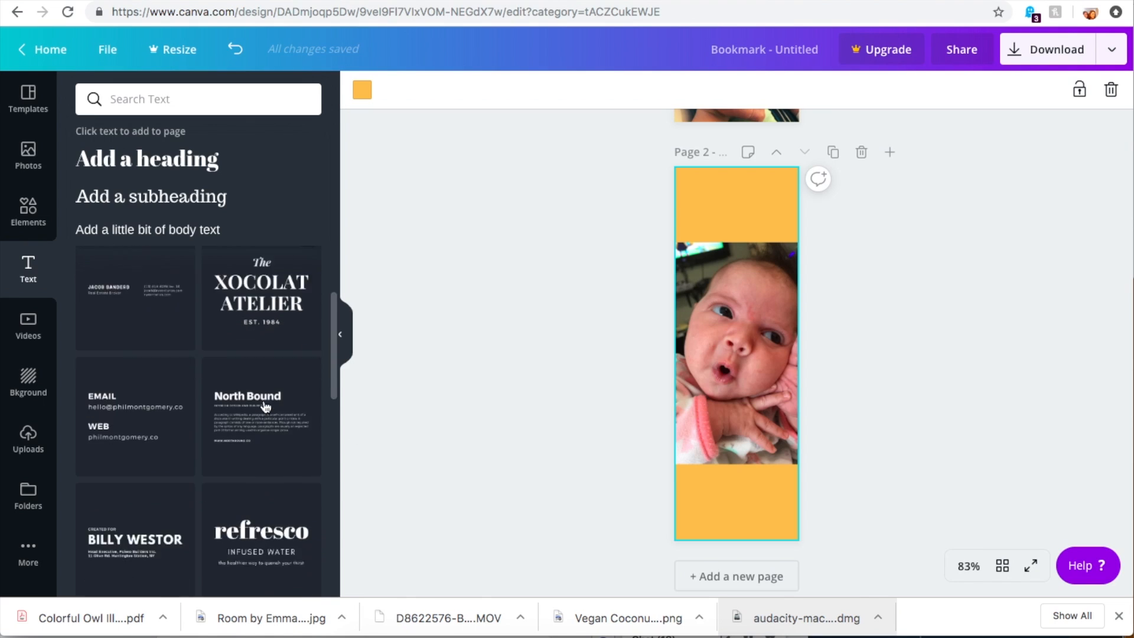
{"action": "scroll", "scroll_direction": "down", "scroll_amount": 3}
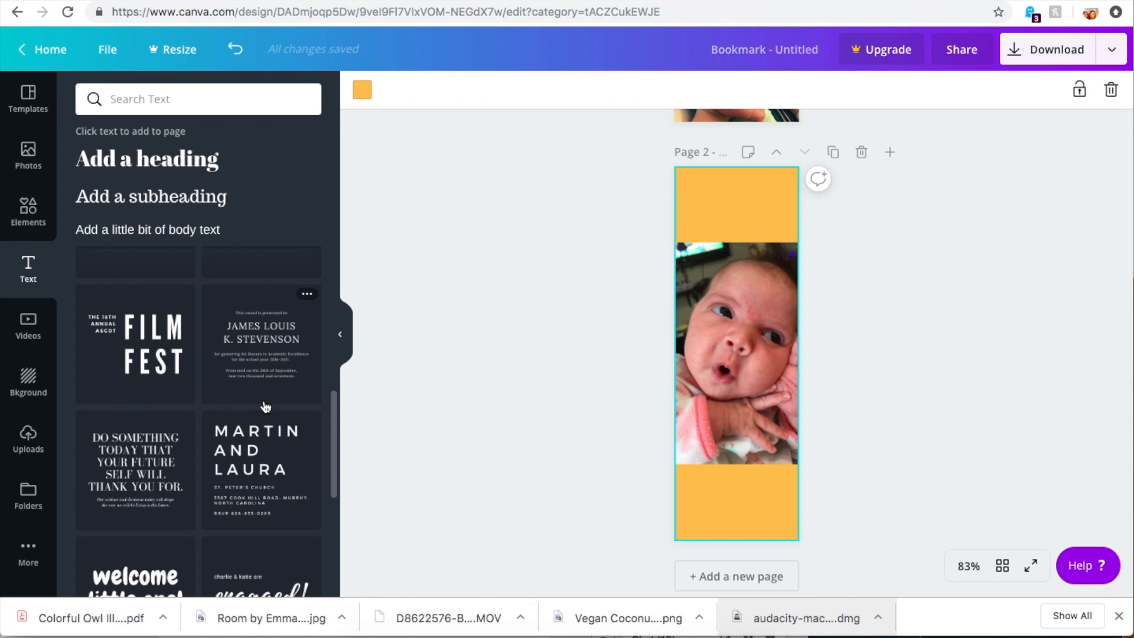
{"action": "scroll", "scroll_direction": "down", "scroll_amount": 3}
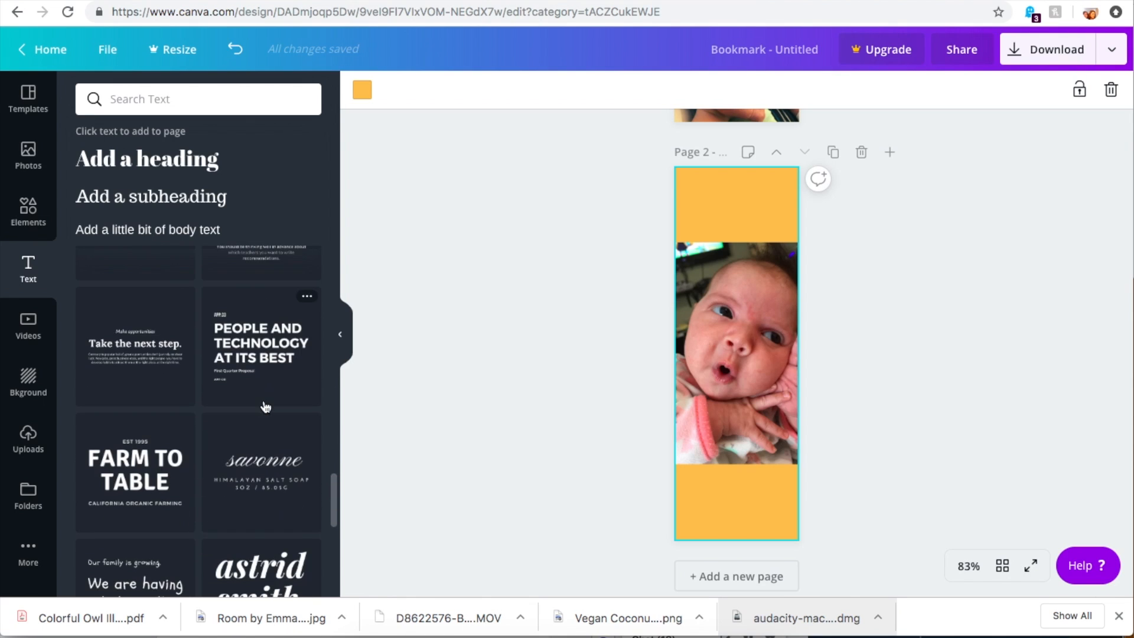
{"action": "scroll", "scroll_direction": "down", "scroll_amount": 3}
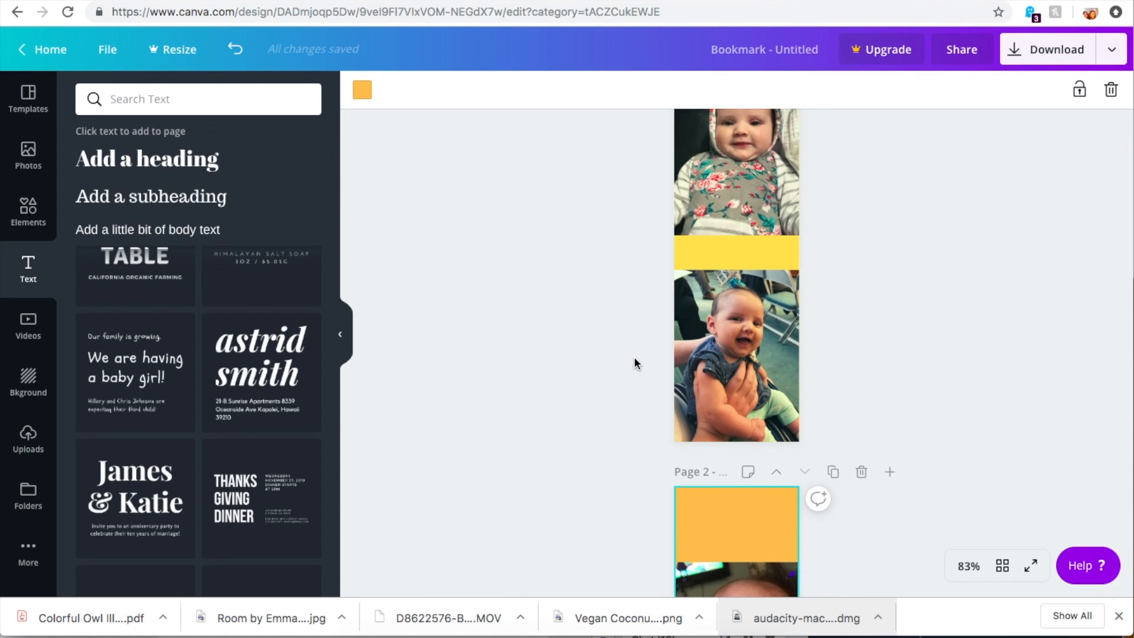
{"action": "scroll", "scroll_direction": "down", "scroll_amount": 3}
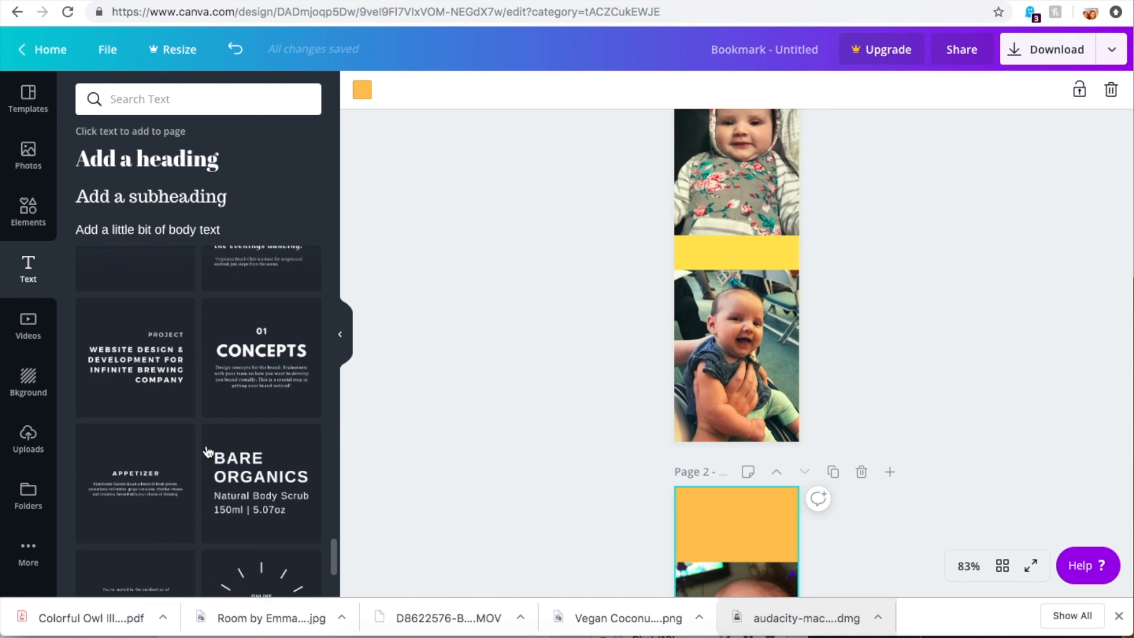
{"action": "left_click", "coordinate": [28, 210]}
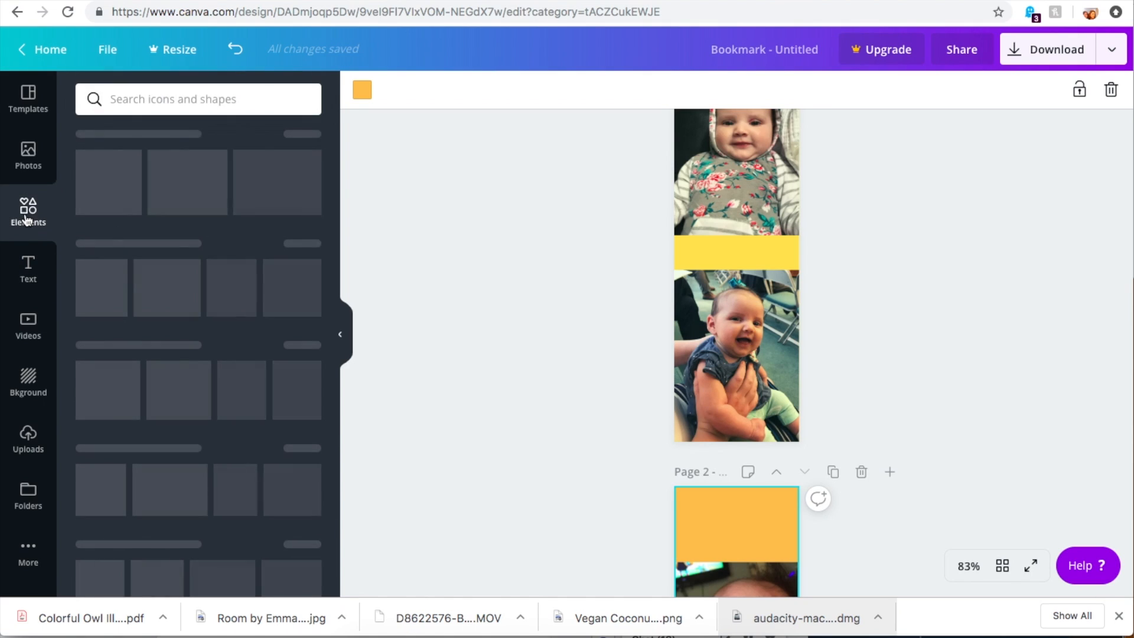
Browse the Elements library graphics for a suitable decoration.
{"action": "left_click", "coordinate": [28, 210]}
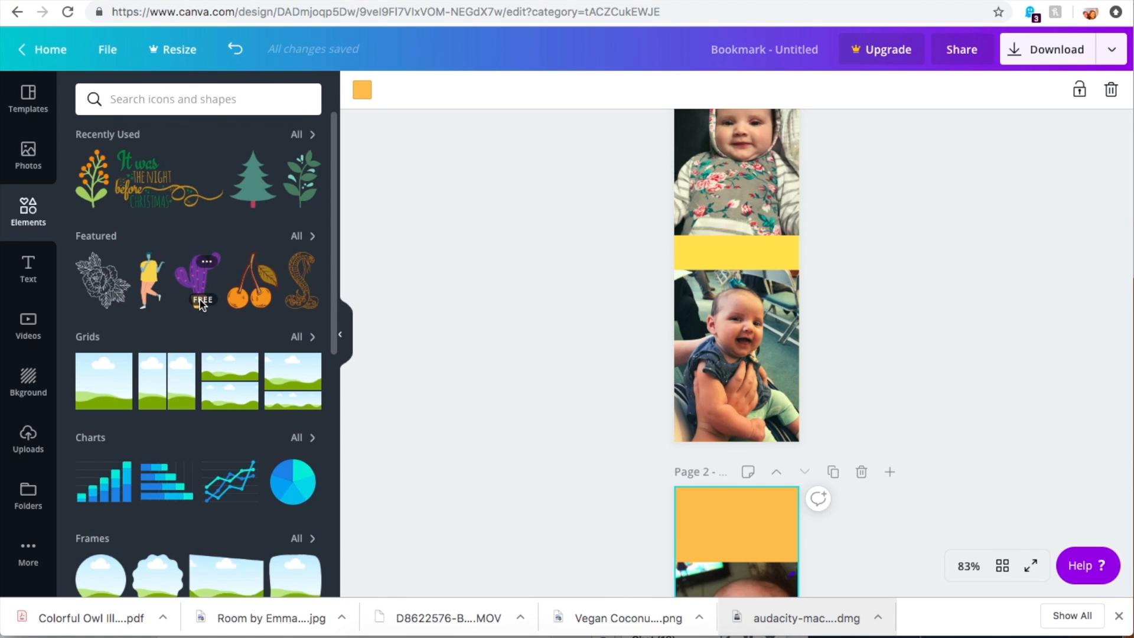
{"action": "scroll", "scroll_direction": "down", "scroll_amount": 3}
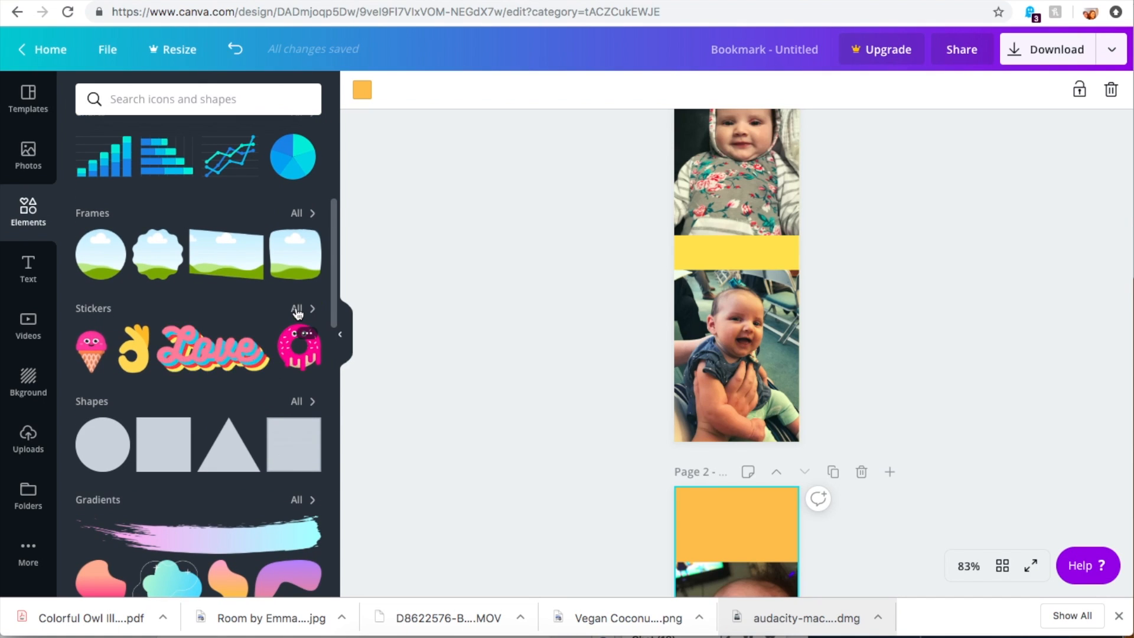
{"action": "left_click", "coordinate": [296, 308]}
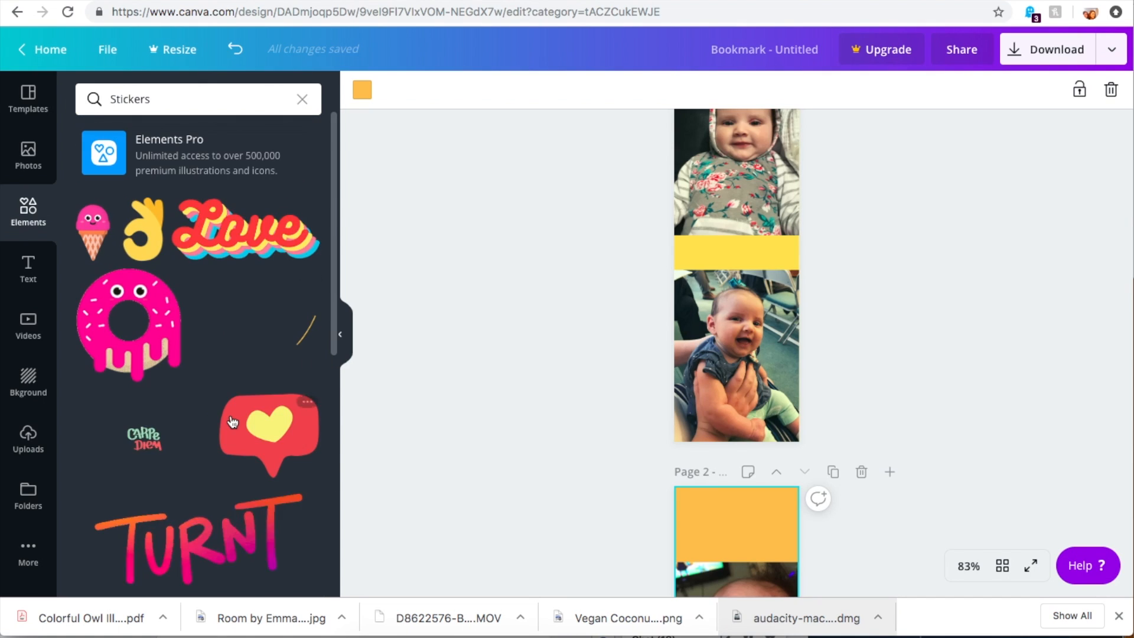
{"action": "scroll", "scroll_direction": "down", "scroll_amount": 3}
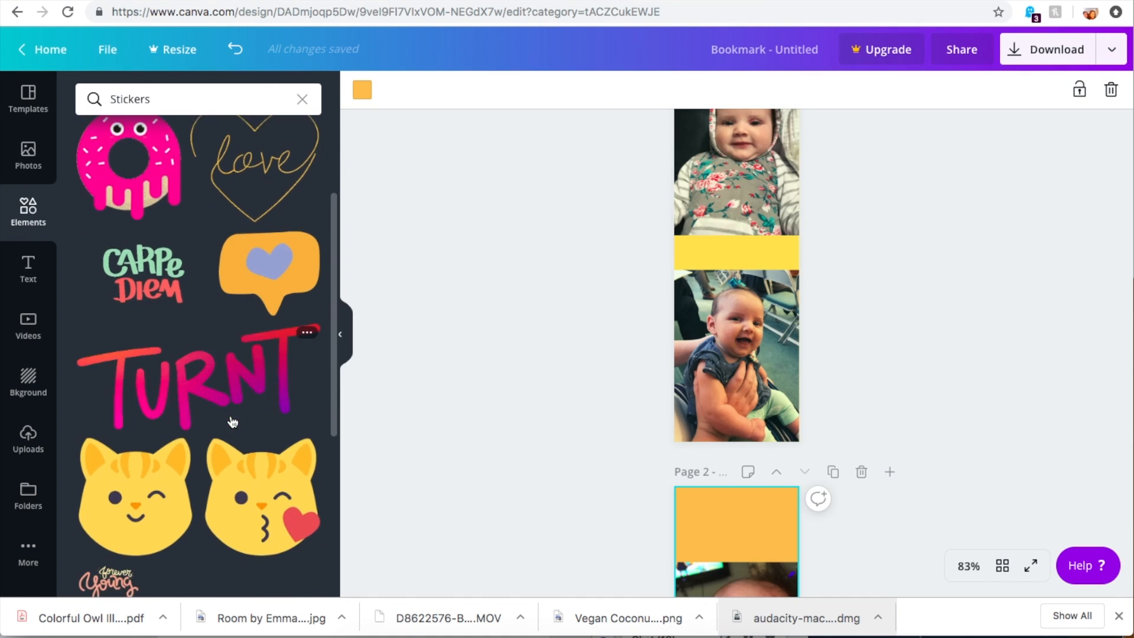
{"action": "scroll", "scroll_direction": "down", "scroll_amount": 3}
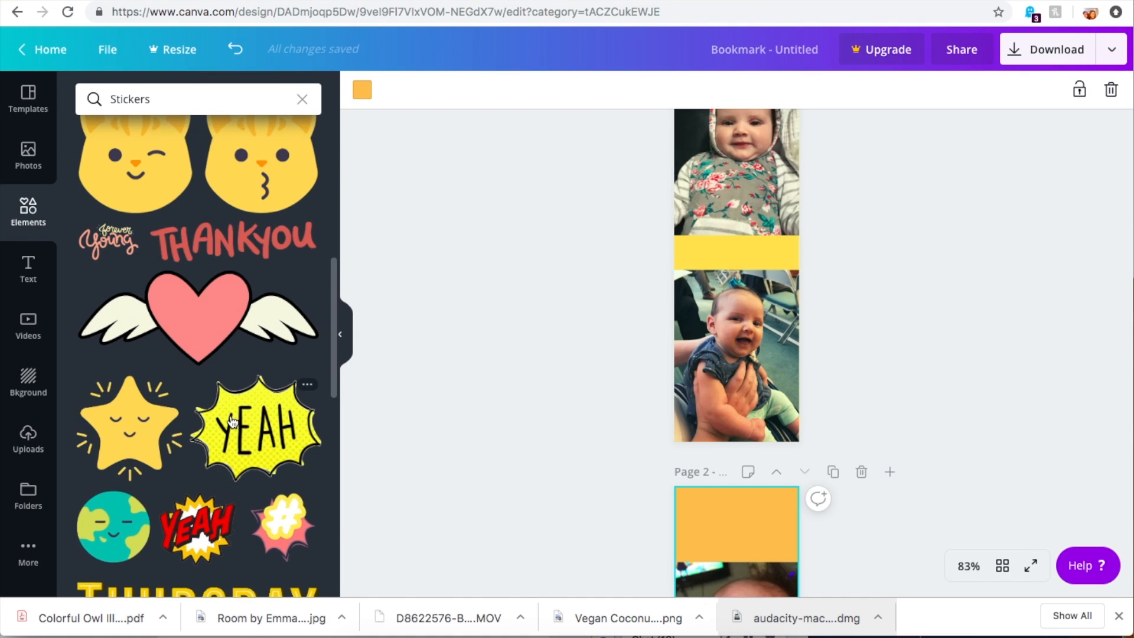
{"action": "scroll", "scroll_direction": "down", "scroll_amount": 3}
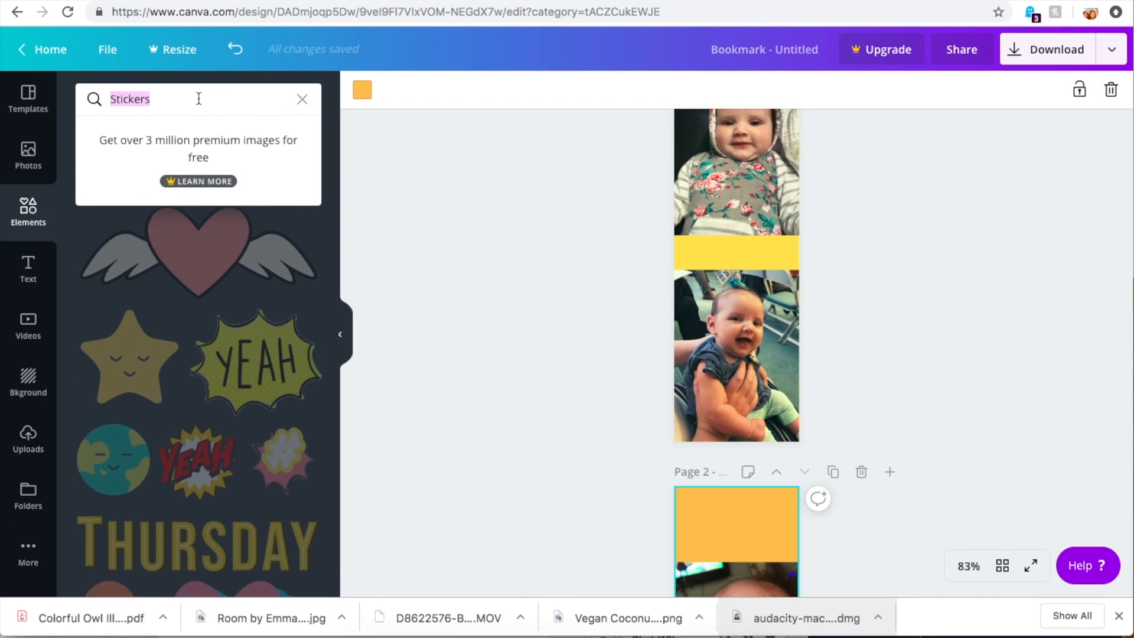
Search Elements for 'flowers' and place a line-art flower on page 1's yellow band.
{"action": "type", "text": "flowers"}
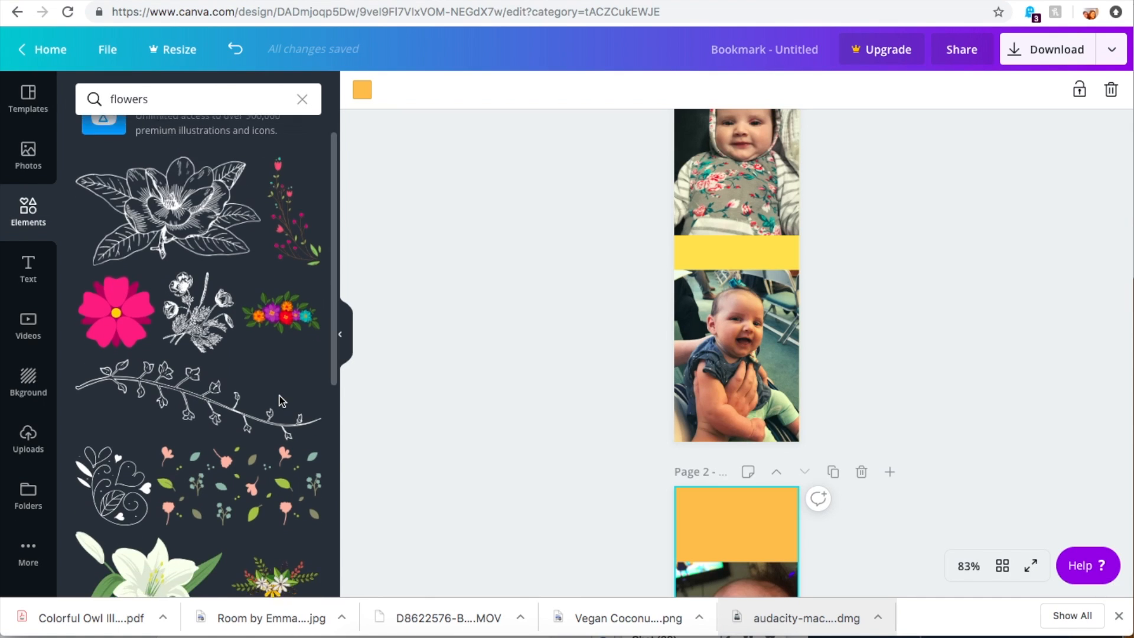
{"action": "scroll", "scroll_direction": "down", "scroll_amount": 3}
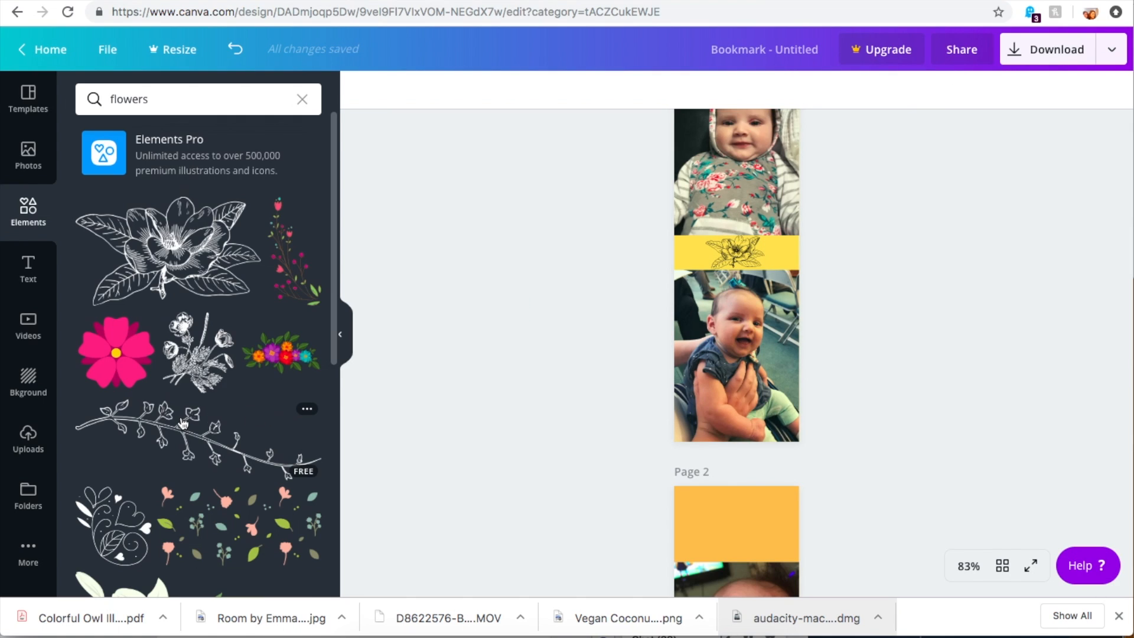
{"action": "scroll", "scroll_direction": "down", "scroll_amount": 3}
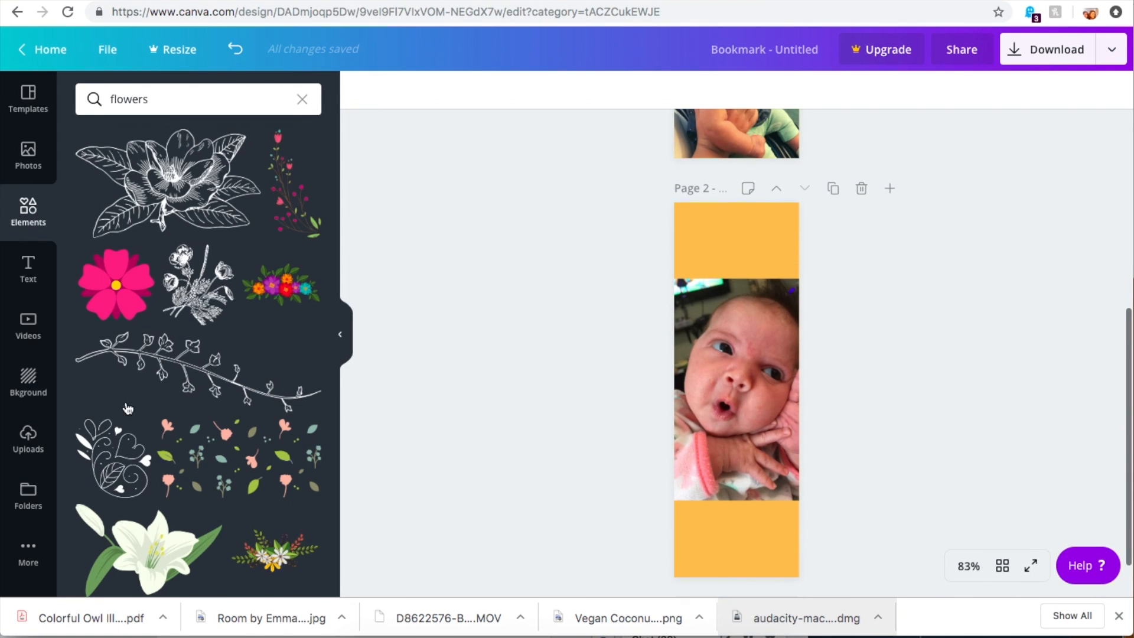
Drag the bouquet line-art sticker onto page 2's top orange band and shrink it to fit.
{"action": "left_click_drag", "start_coordinate": [201, 286], "coordinate": [629, 254]}
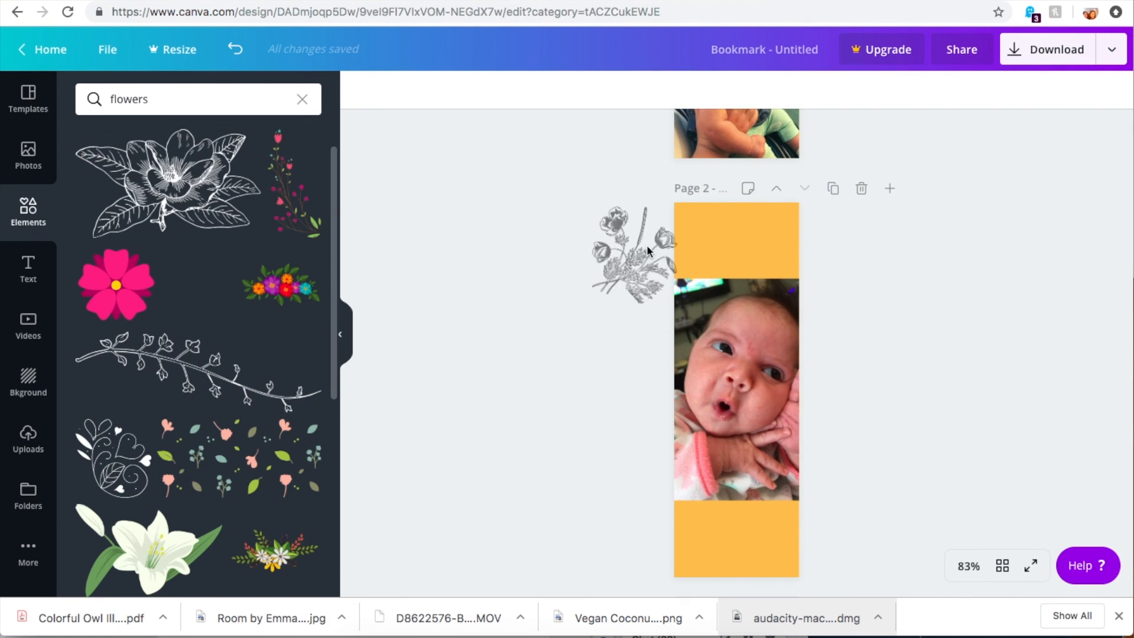
{"action": "left_click_drag", "start_coordinate": [631, 254], "coordinate": [734, 239]}
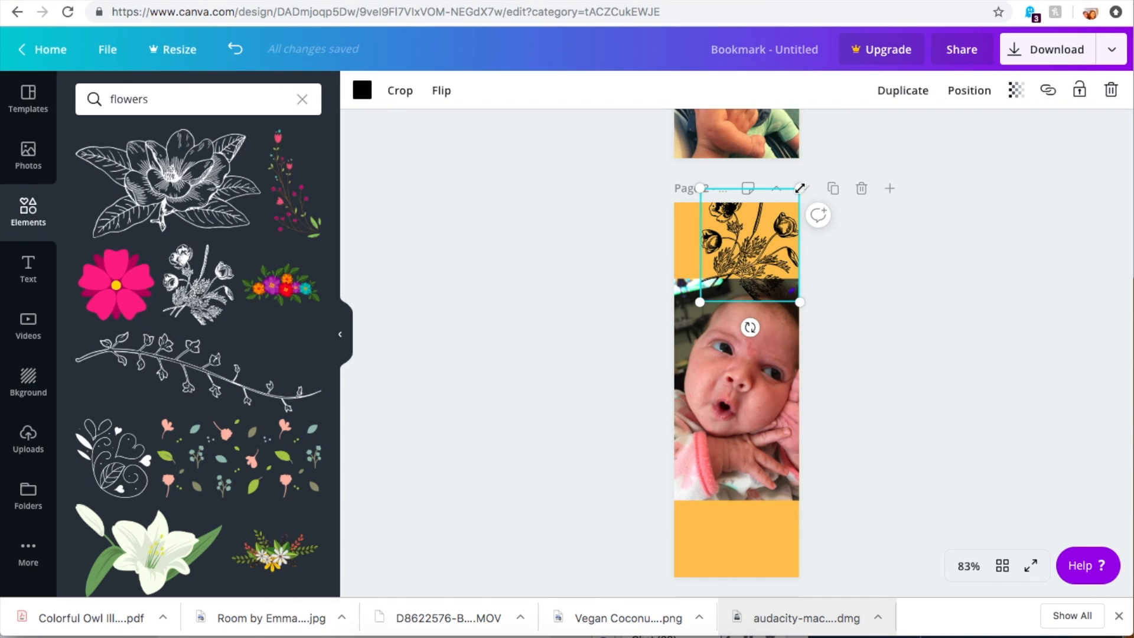
{"action": "left_click_drag", "start_coordinate": [750, 254], "coordinate": [738, 246]}
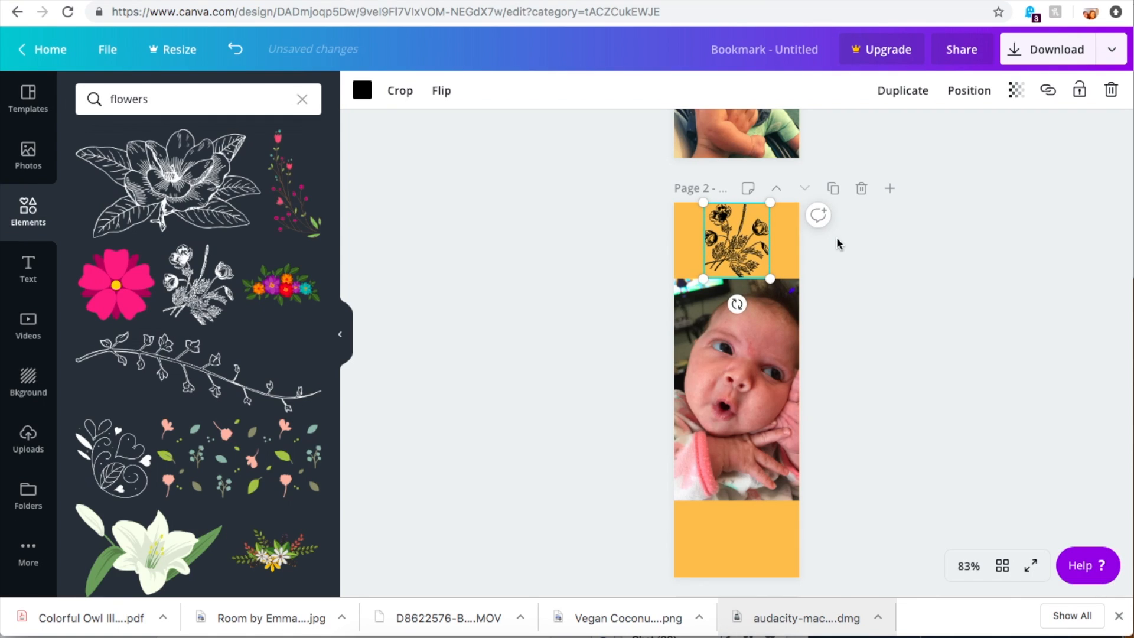
Recolour the bouquet sticker to dark gray via the colour swatch and custom picker, then deselect.
{"action": "left_click", "coordinate": [361, 90]}
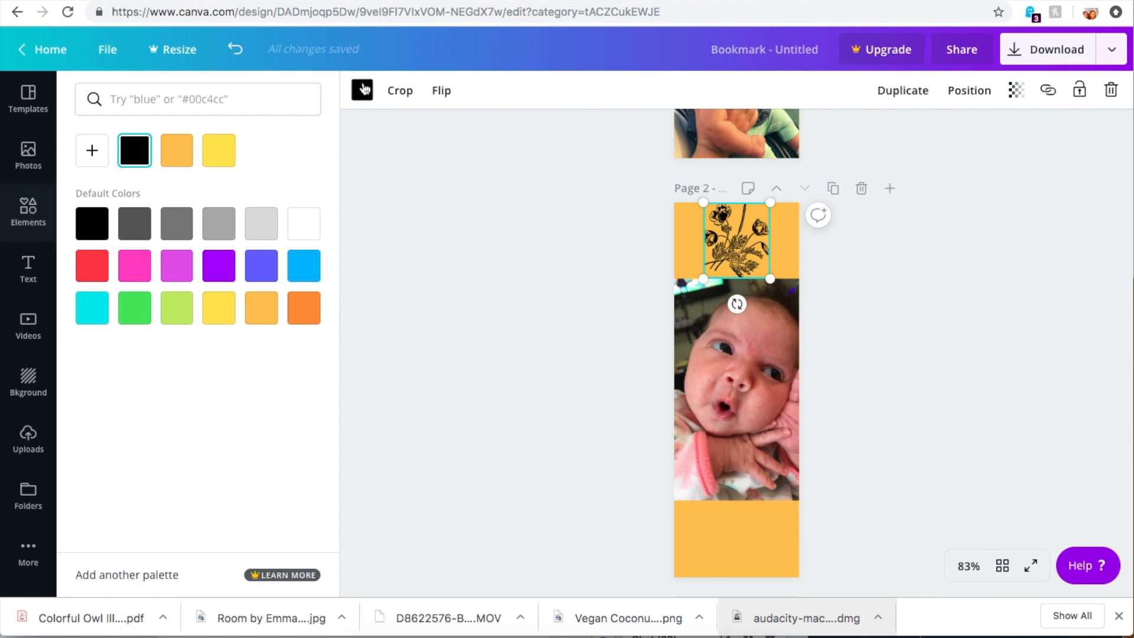
{"action": "mouse_move", "coordinate": [134, 223]}
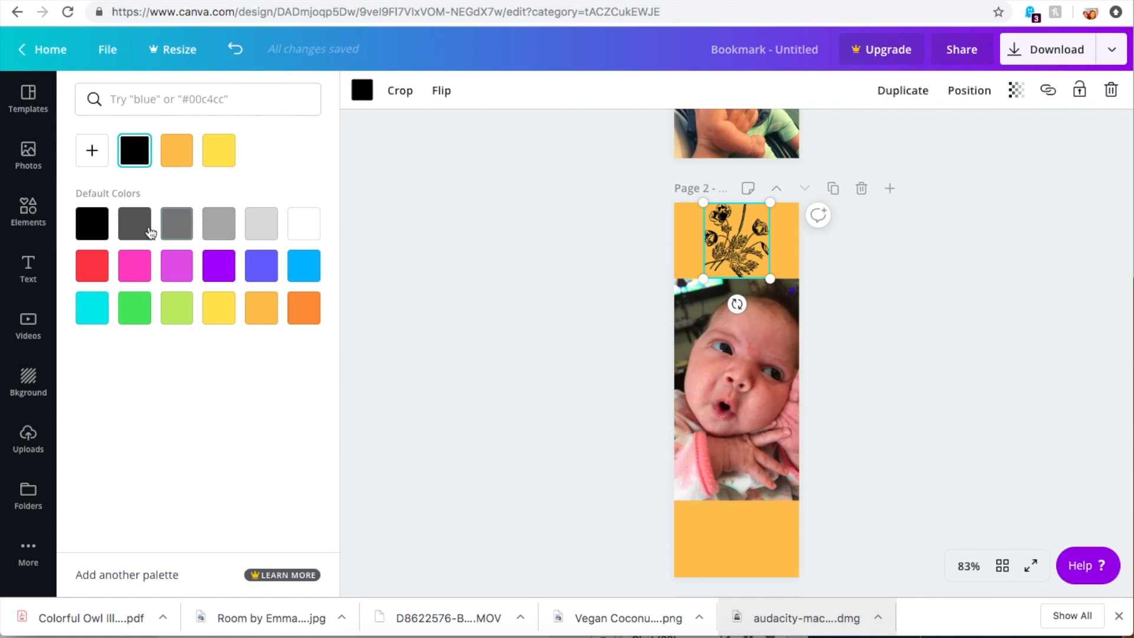
{"action": "left_click", "coordinate": [176, 223]}
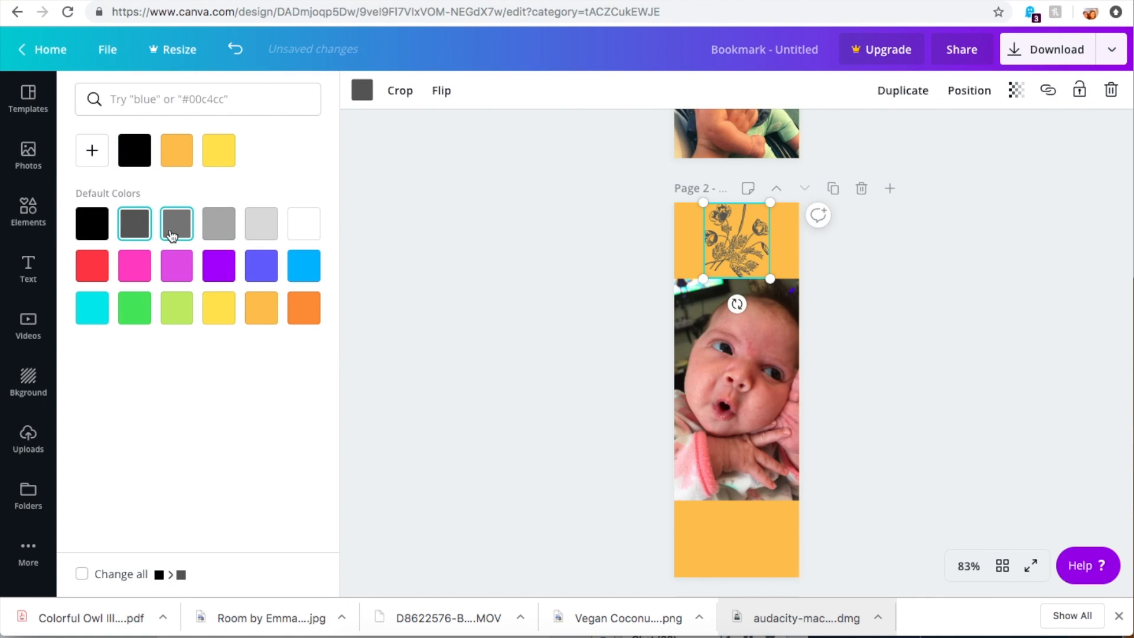
{"action": "left_click", "coordinate": [93, 151]}
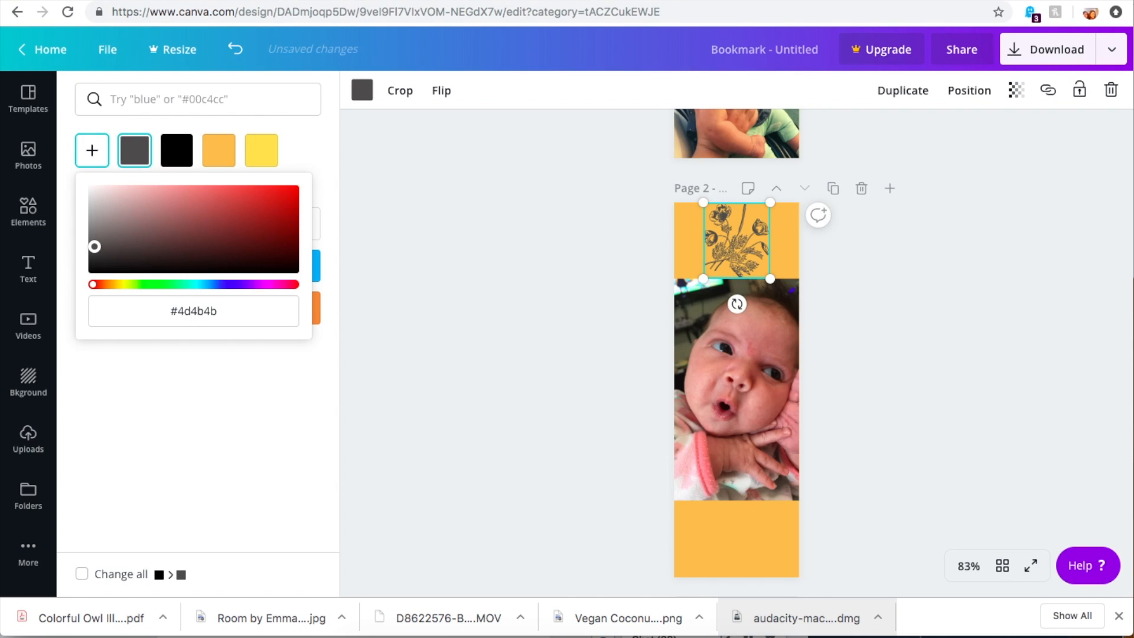
{"action": "left_click", "coordinate": [94, 257]}
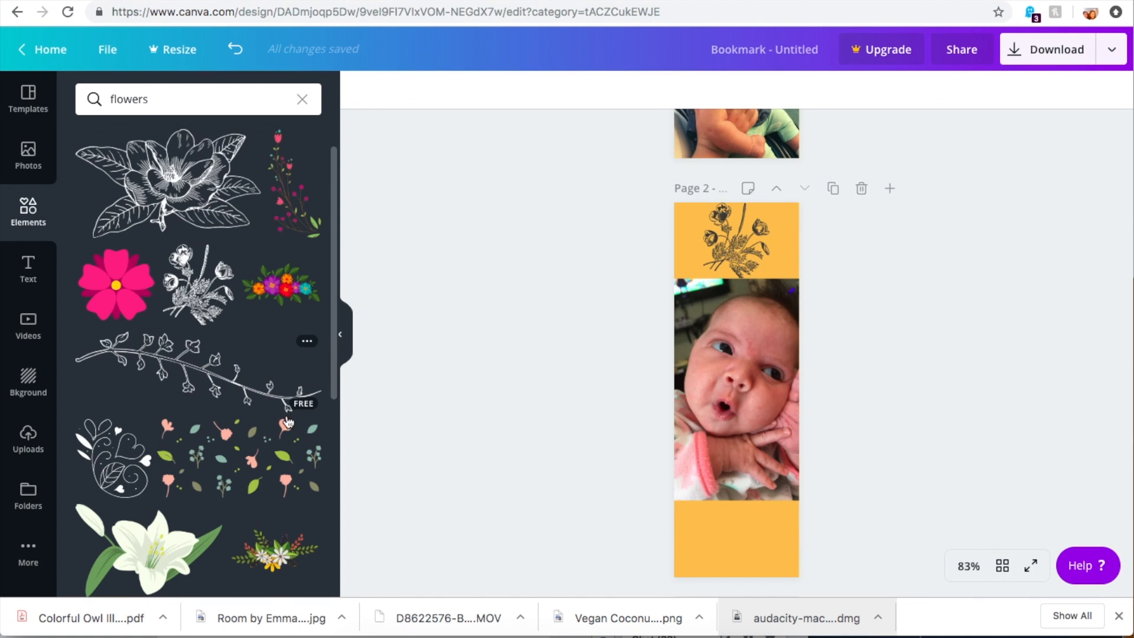
{"action": "scroll", "scroll_direction": "down", "scroll_amount": 3}
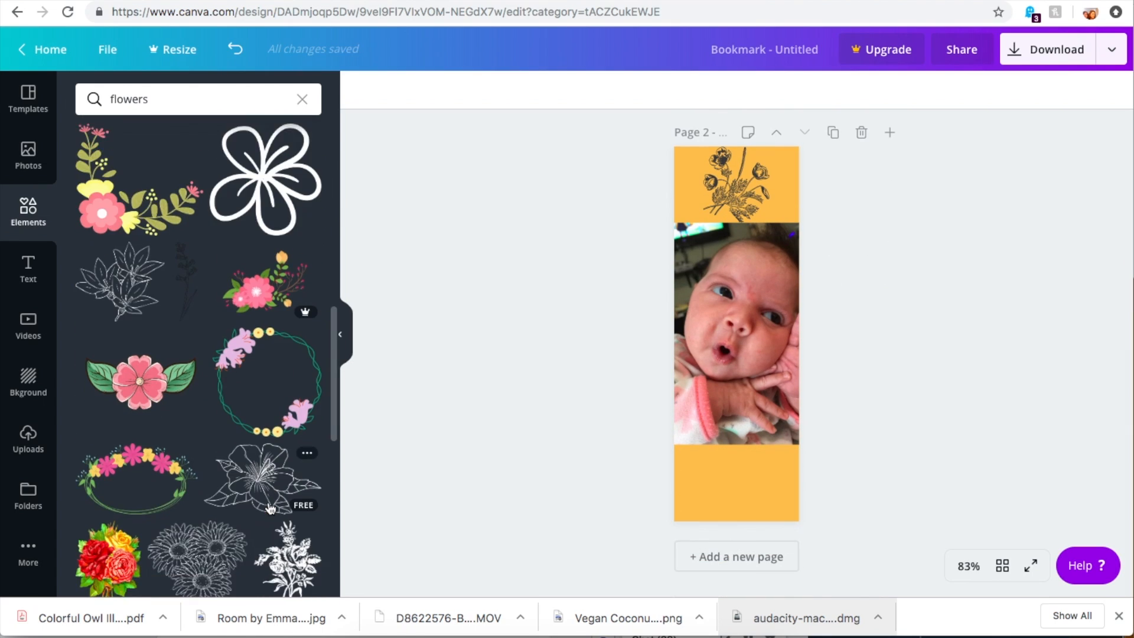
{"action": "scroll", "scroll_direction": "down", "scroll_amount": 3}
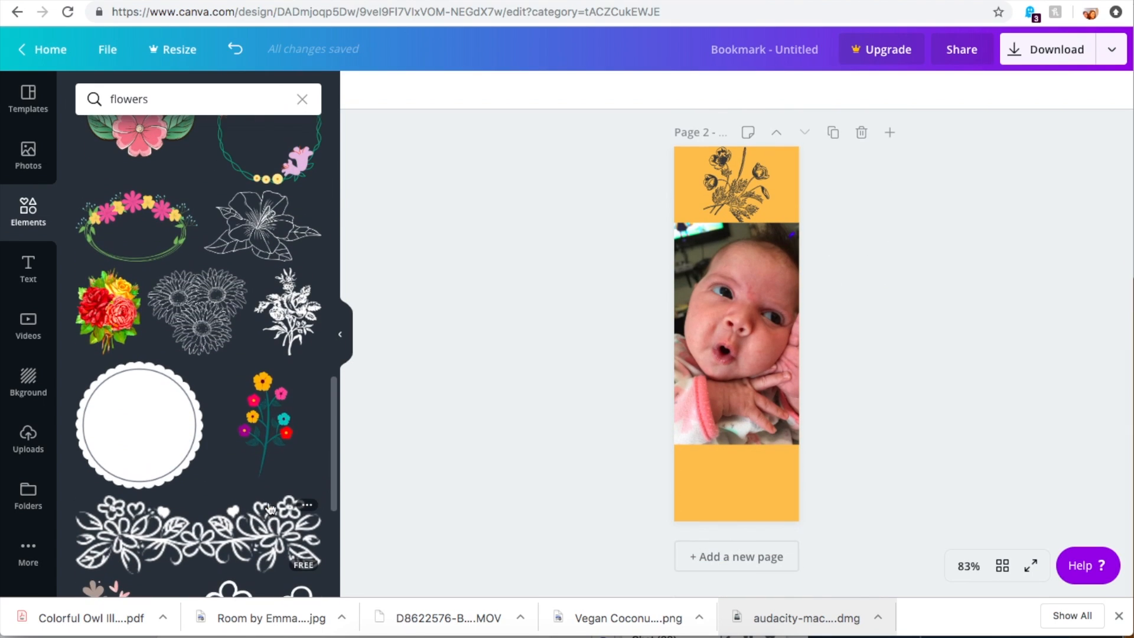
{"action": "left_click_drag", "start_coordinate": [196, 311], "coordinate": [702, 470]}
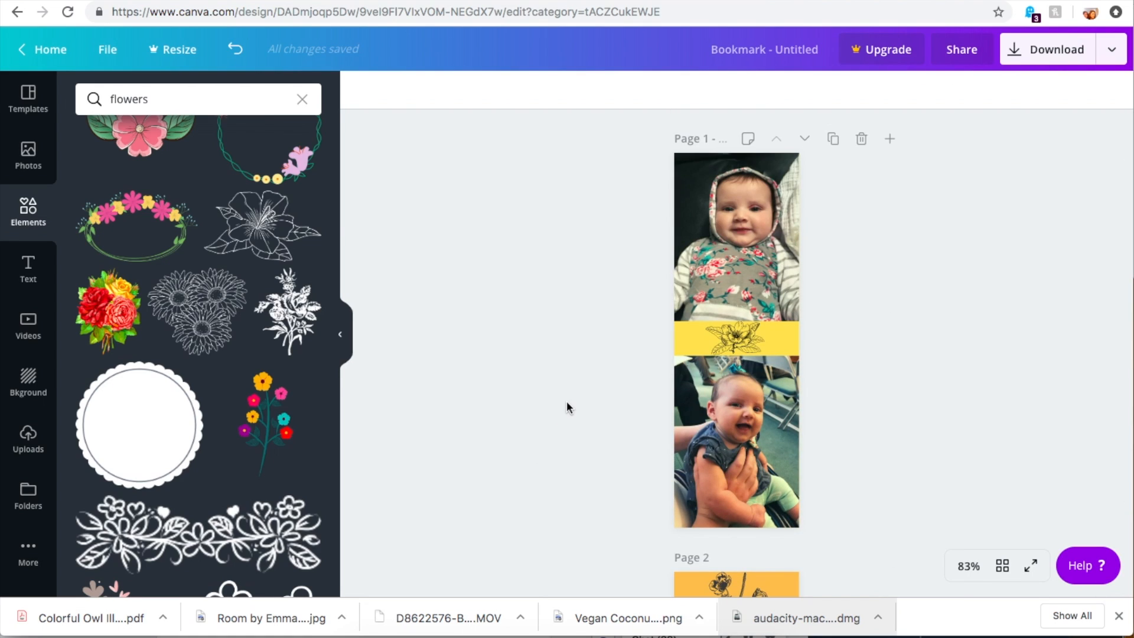
{"action": "scroll", "scroll_direction": "down", "scroll_amount": 3}
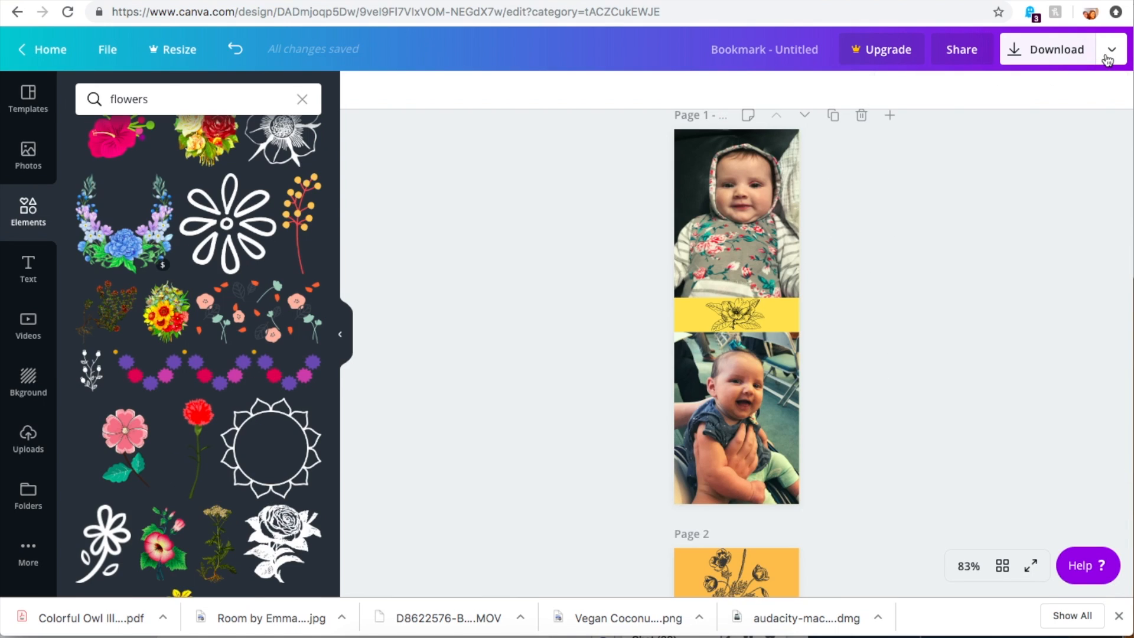
Export both pages as a print PDF with crop marks and bleed, dismissing the Pro trial offer.
{"action": "left_click", "coordinate": [1111, 49]}
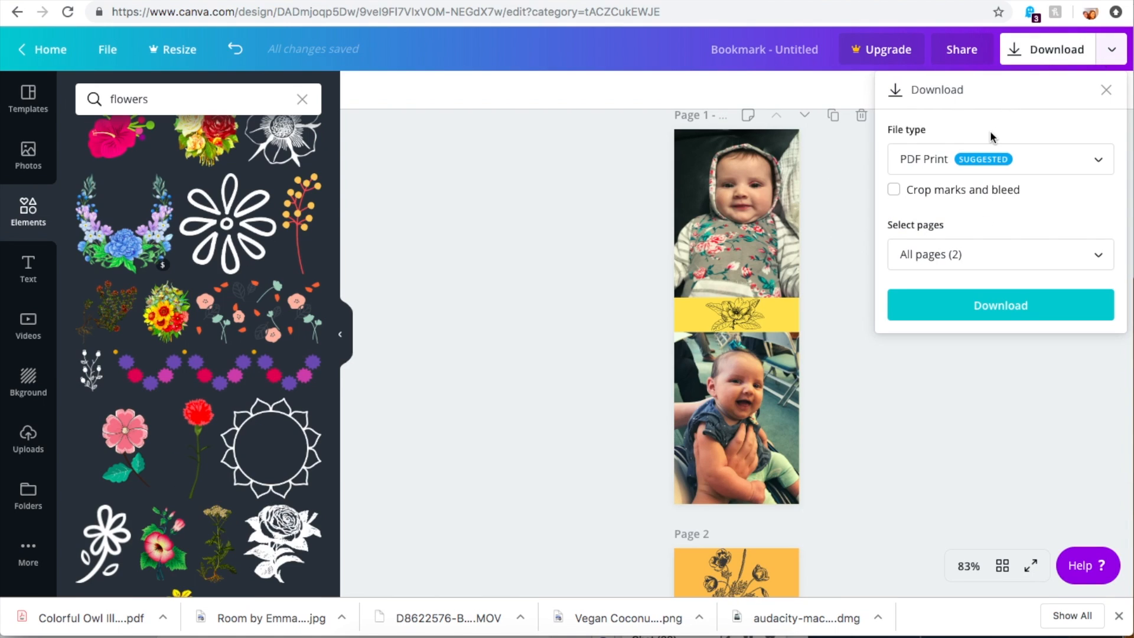
{"action": "left_click", "coordinate": [893, 190]}
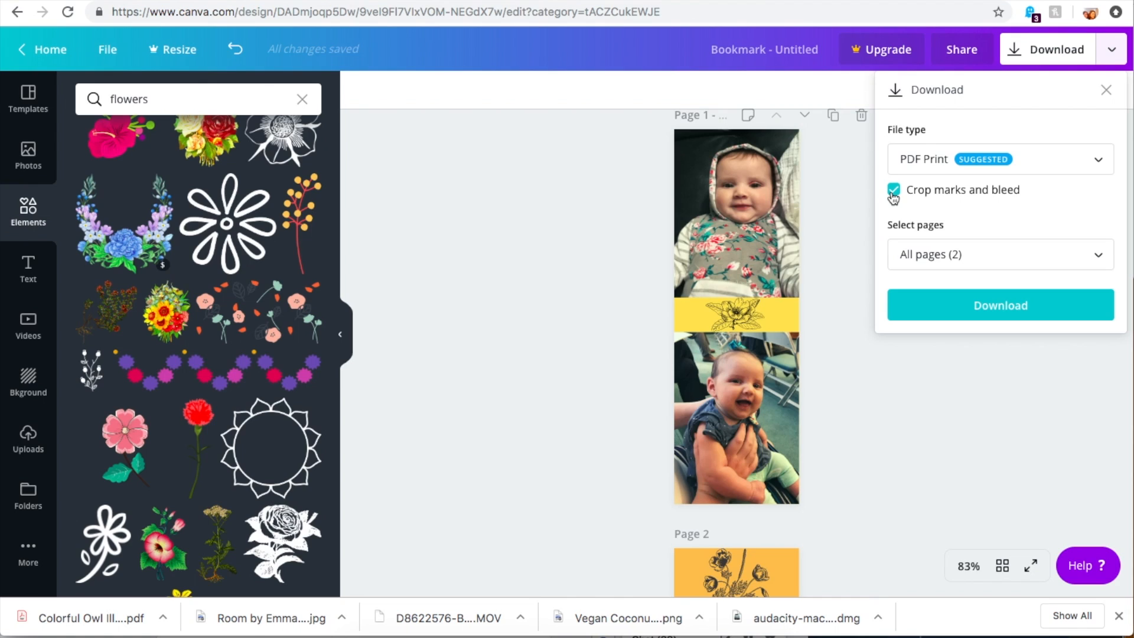
{"action": "left_click", "coordinate": [1000, 305]}
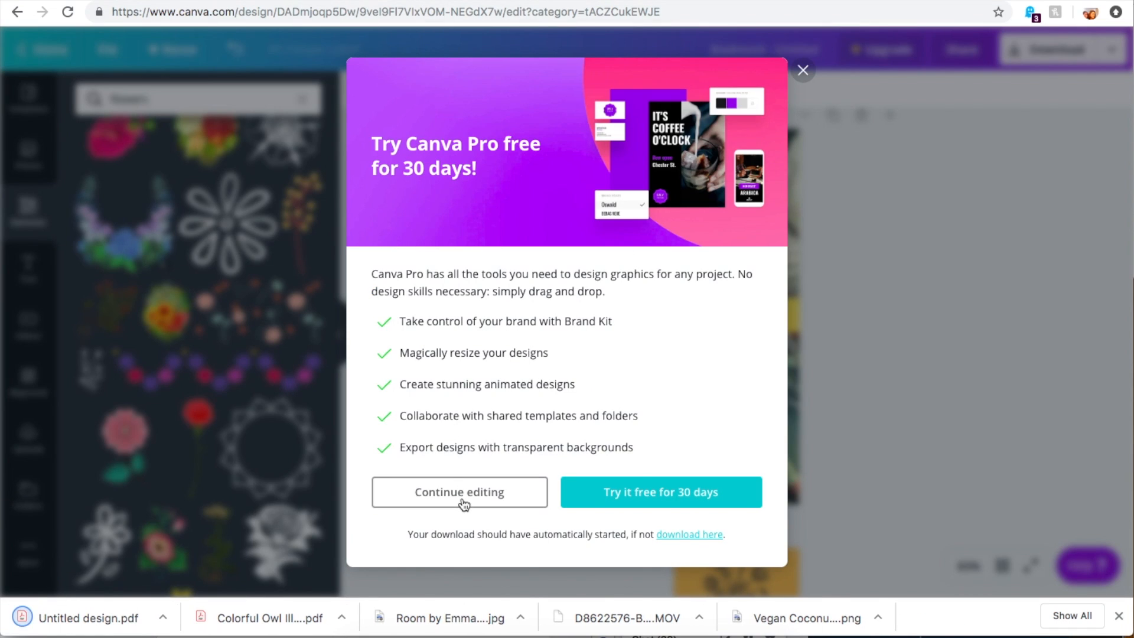
{"action": "left_click", "coordinate": [458, 492]}
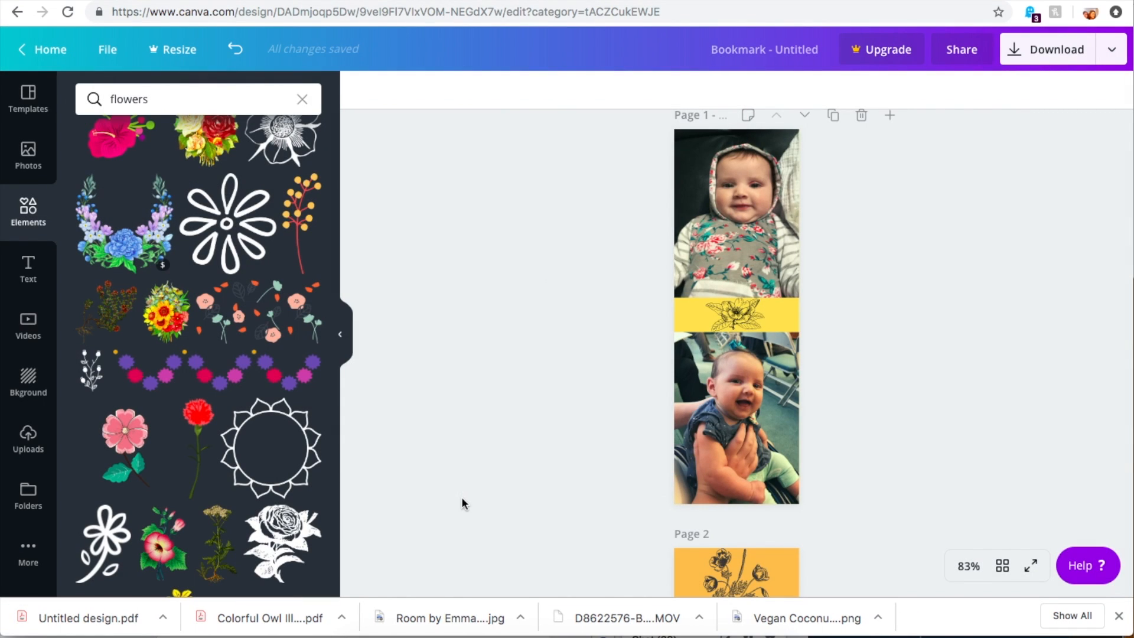